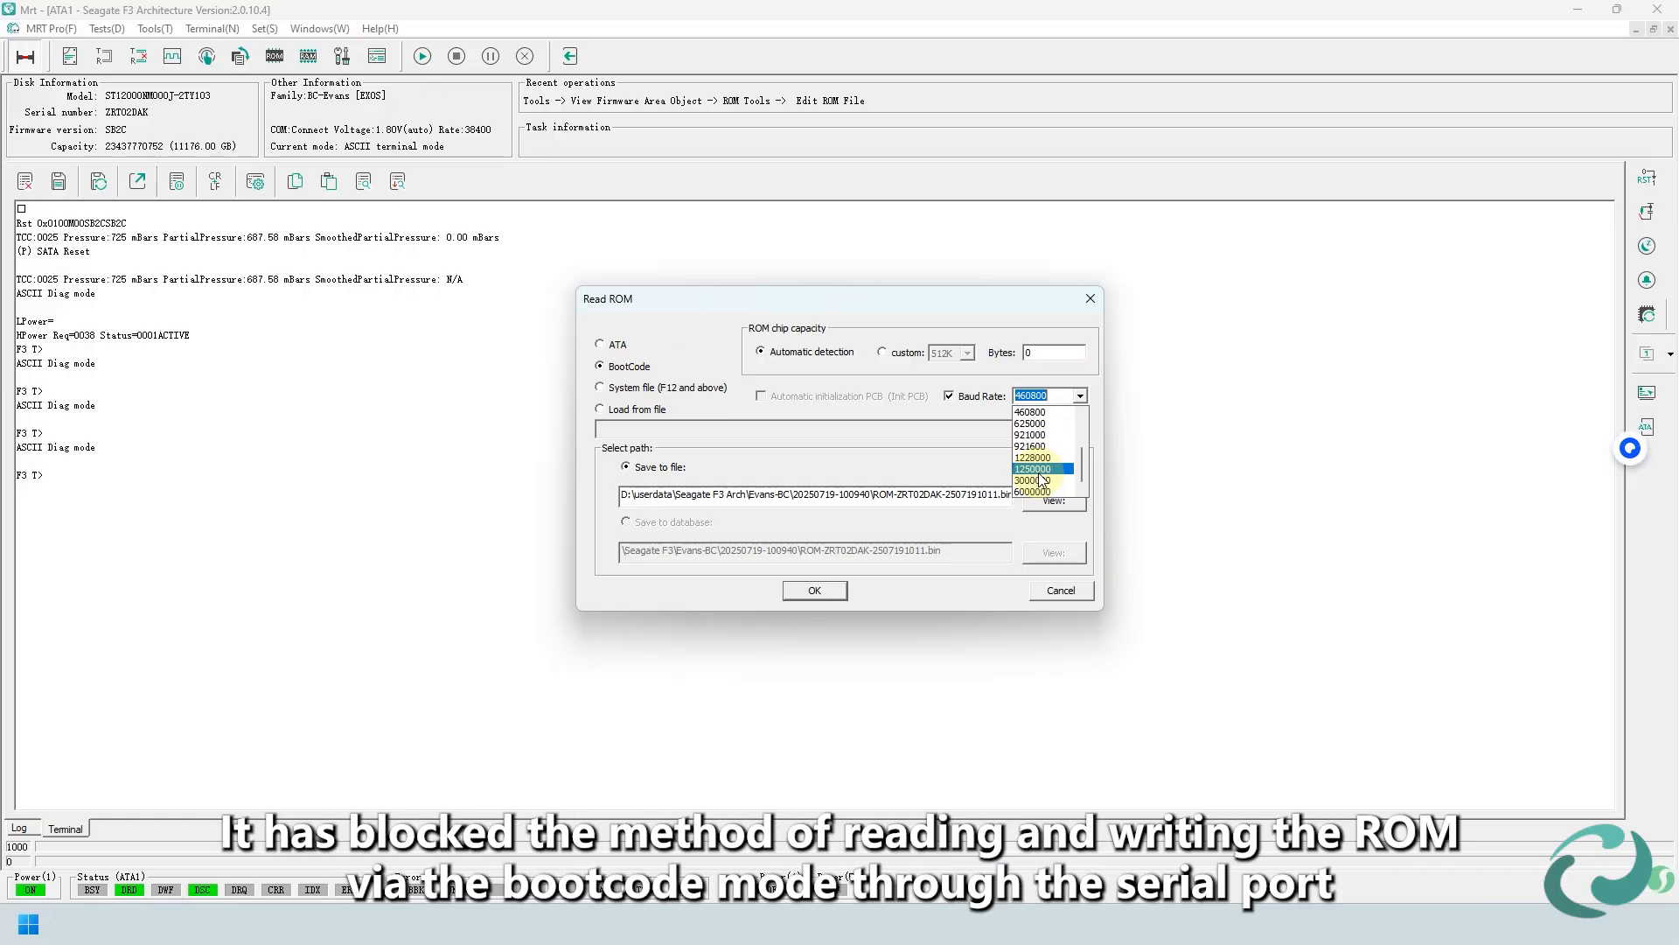
# Attempt a BootCode ROM read at 3000000 baud, then Read Flash ROM by Boot Code; both fail with errors.
pyautogui.click(813, 589)
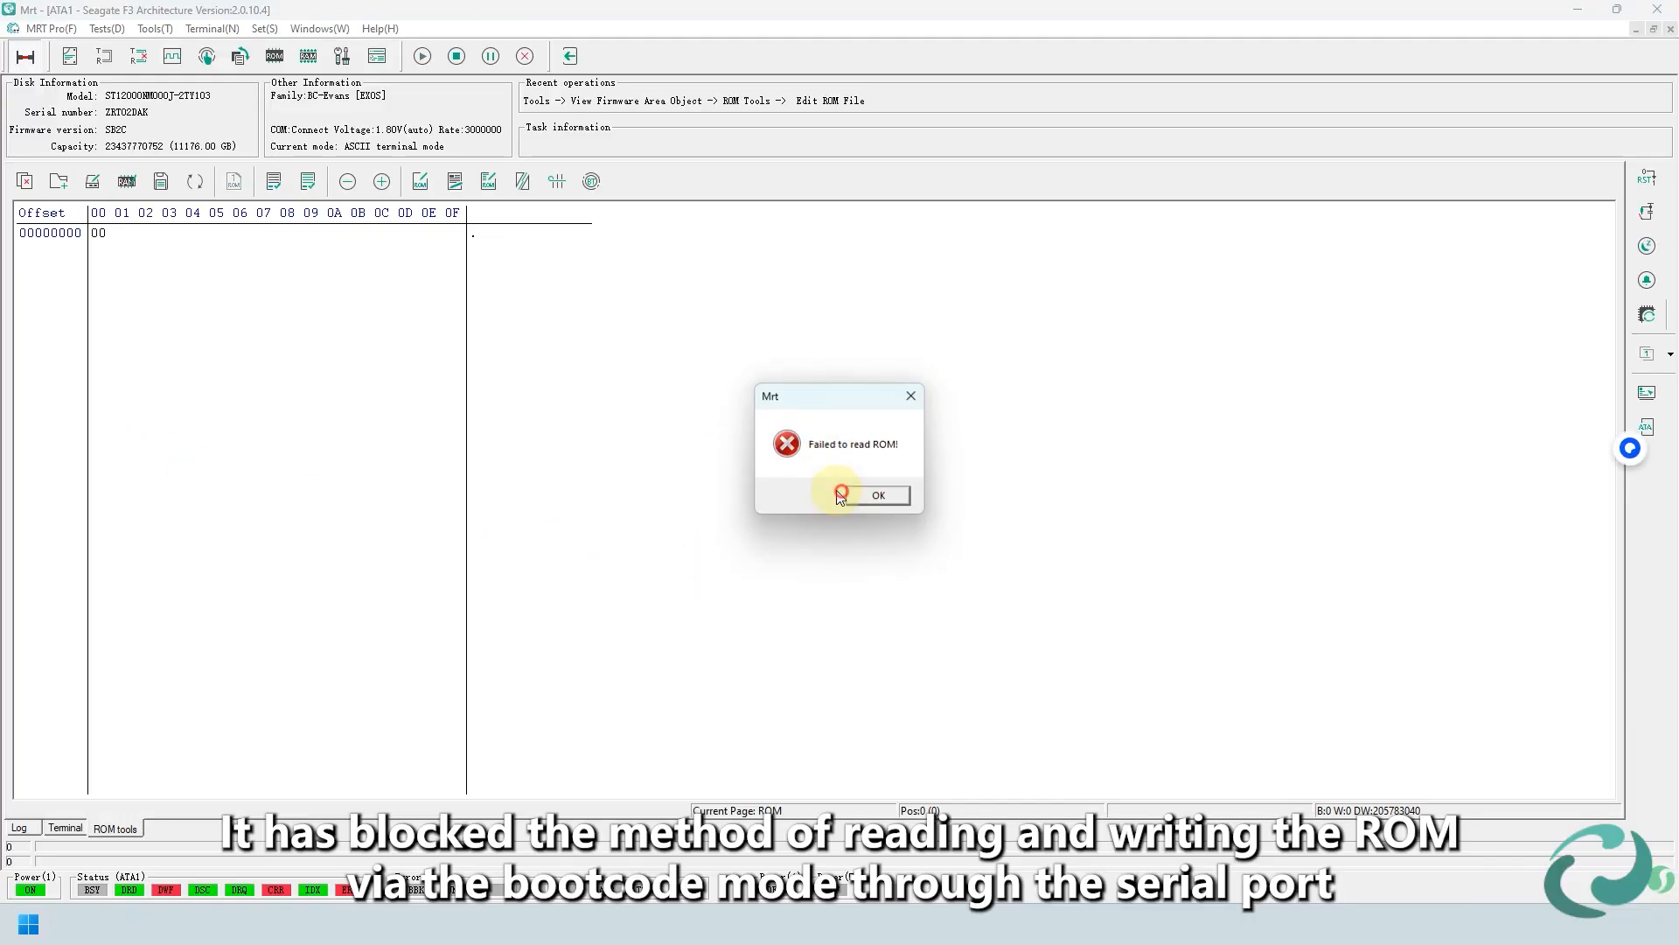
pyautogui.click(876, 493)
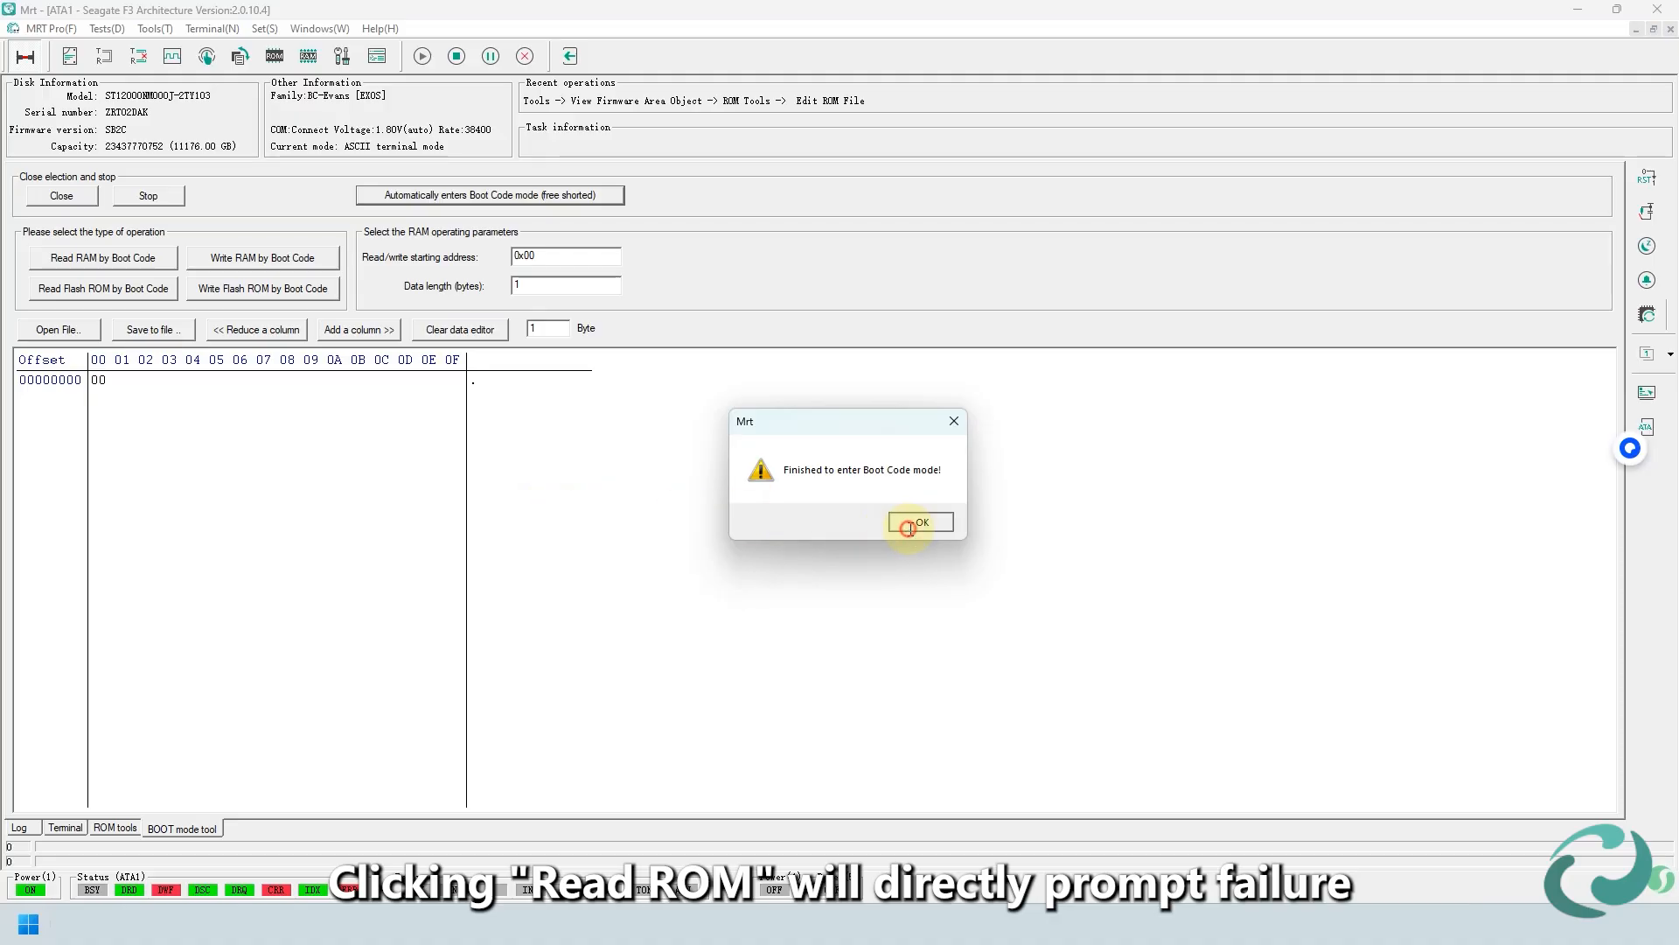
pyautogui.click(918, 522)
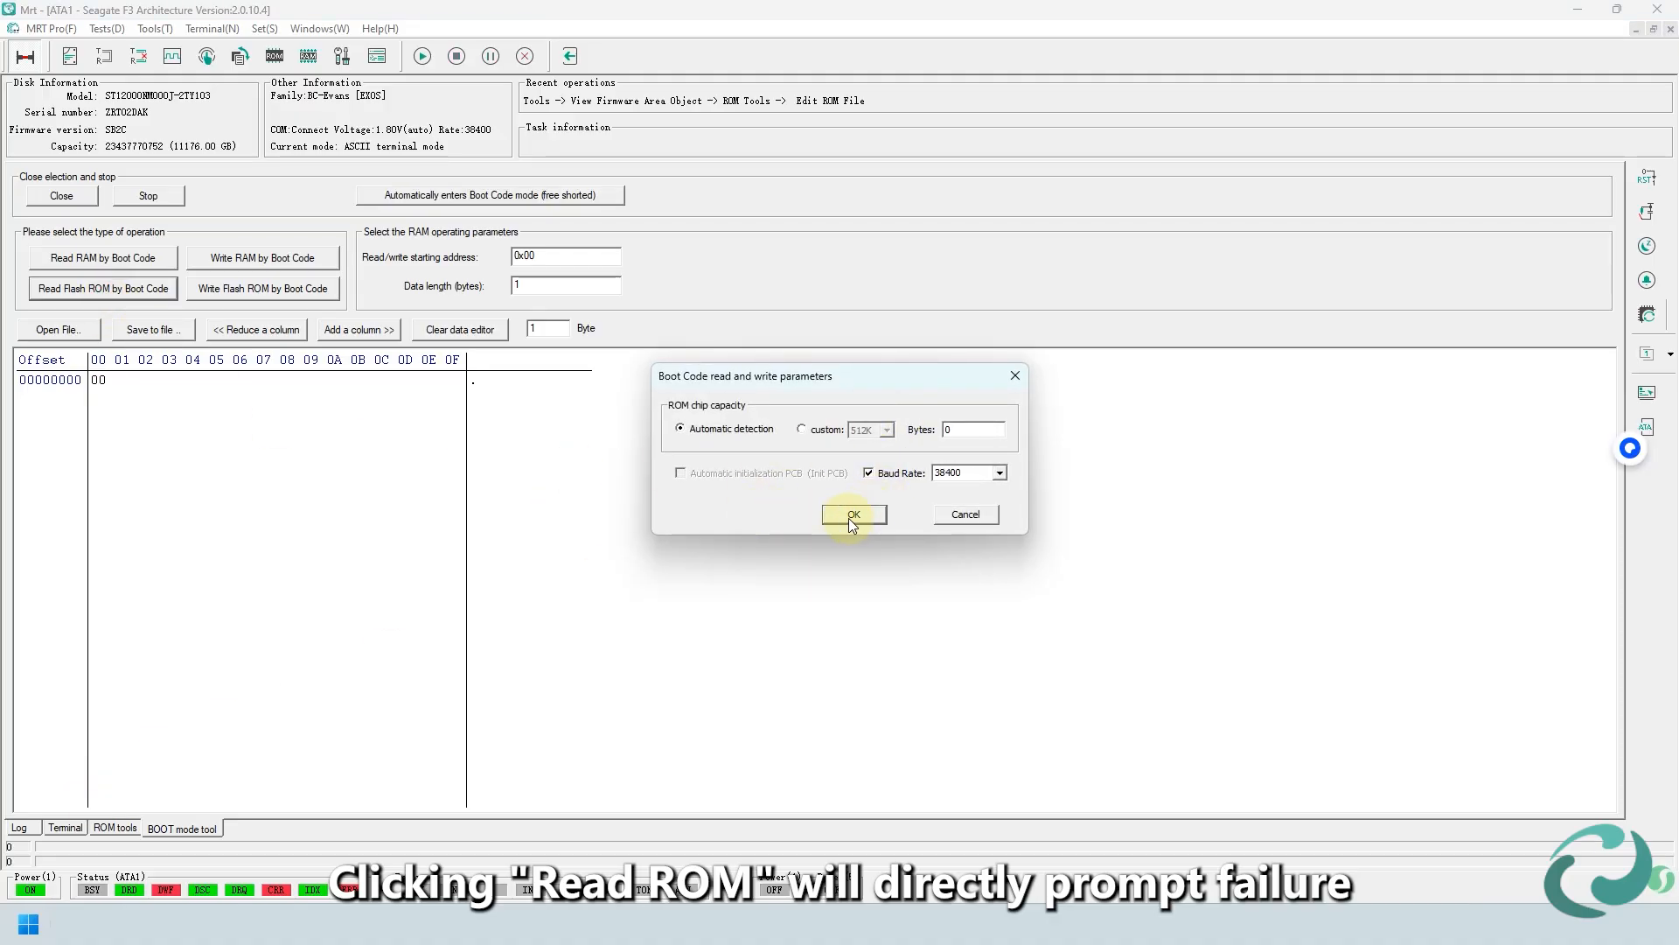
pyautogui.click(851, 514)
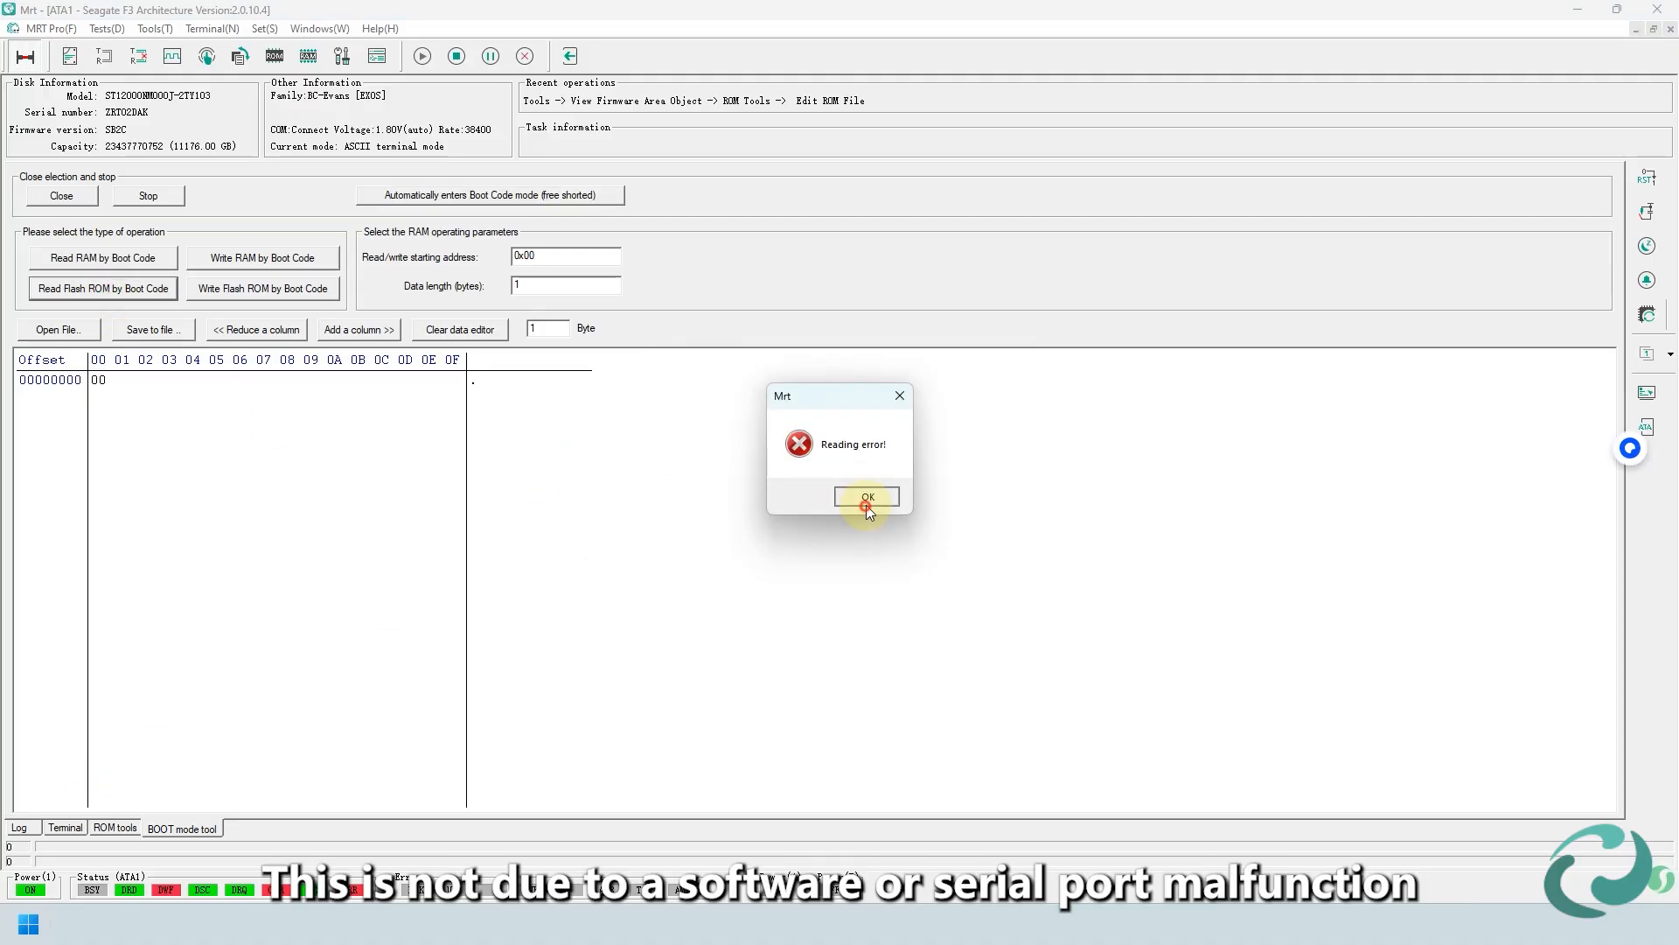
pyautogui.click(866, 496)
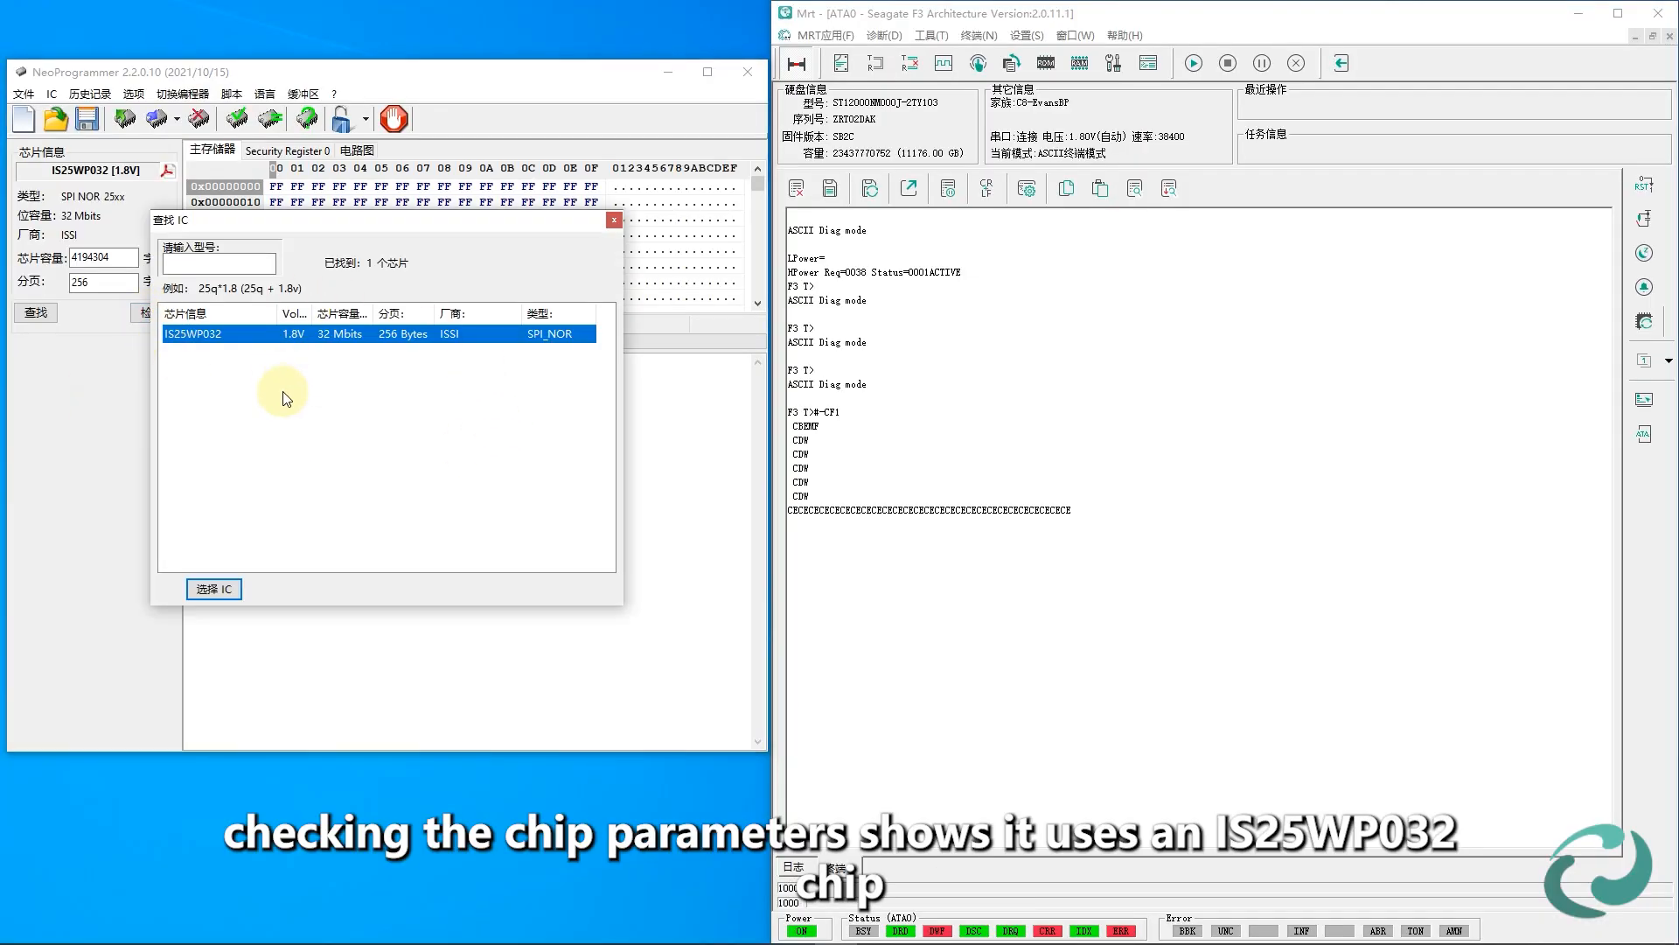
# Select the IS25WP032 chip, read its 4 MB contents into the buffer, and begin saving the dump.
pyautogui.click(214, 590)
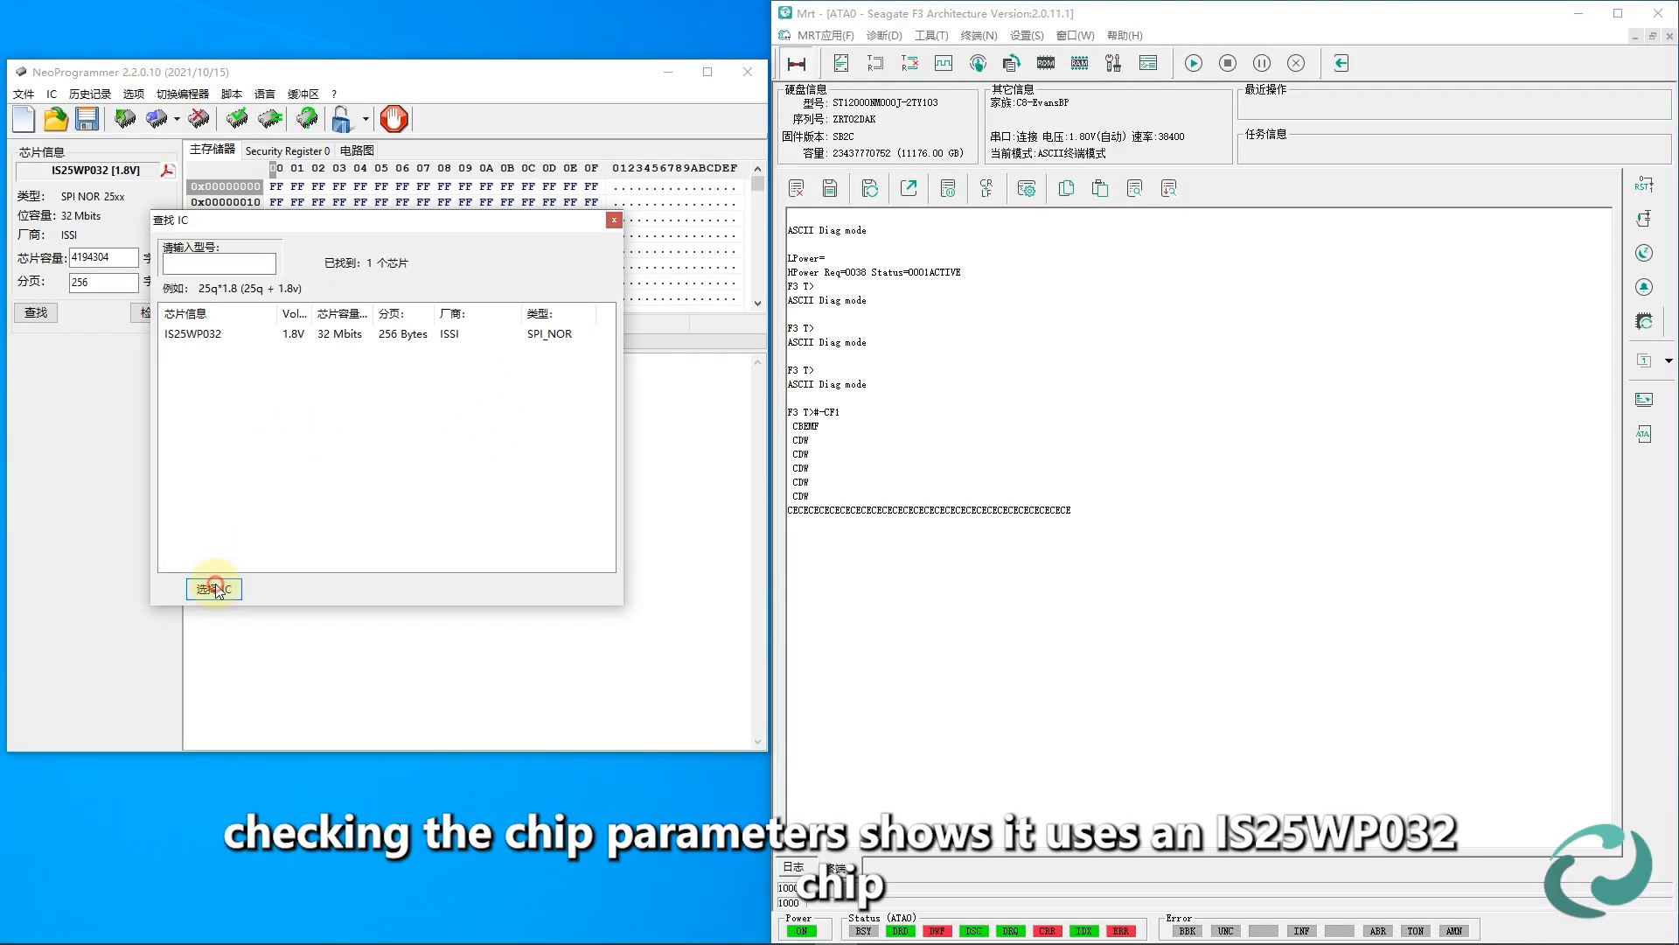
pyautogui.click(214, 589)
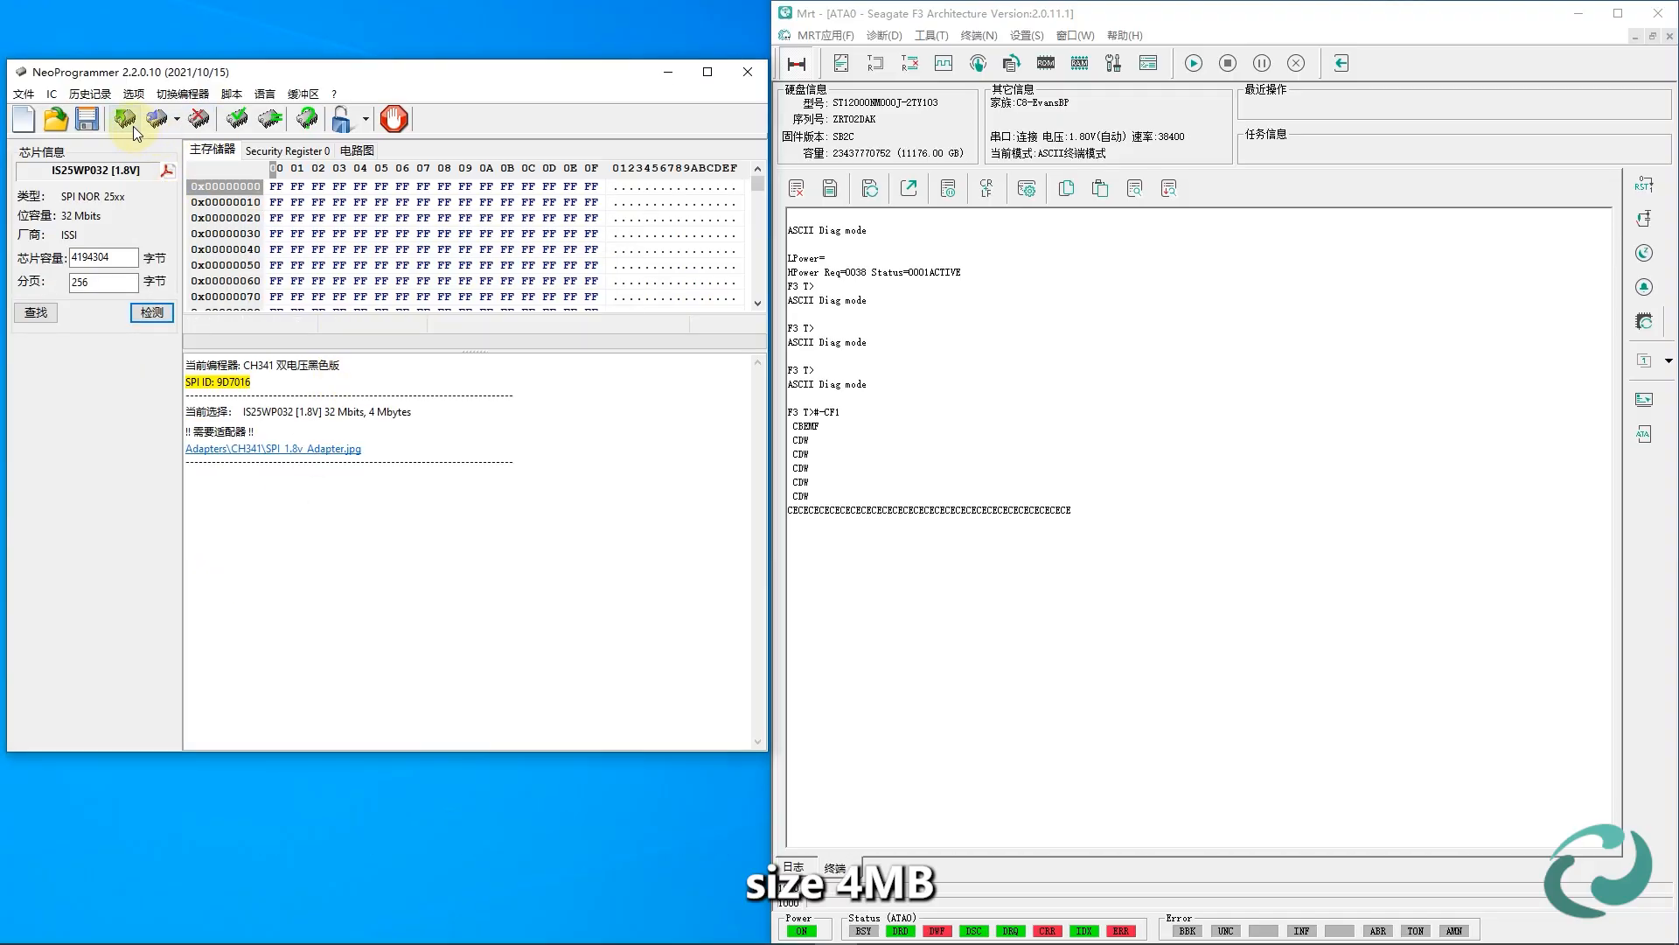
pyautogui.click(122, 117)
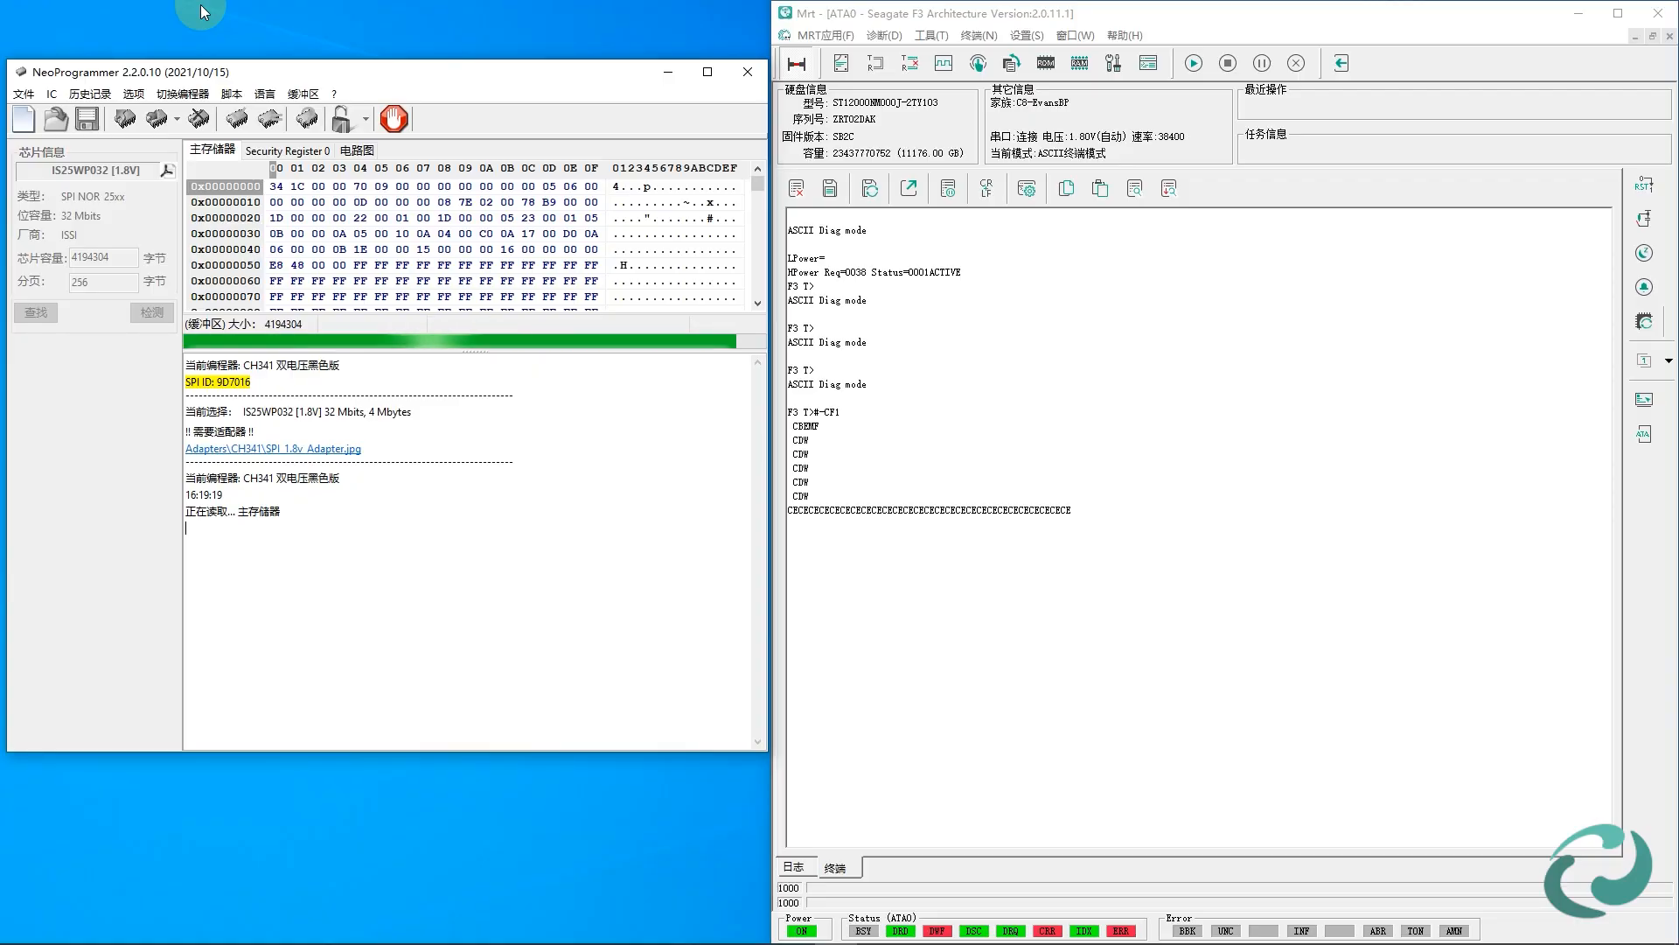
pyautogui.click(87, 119)
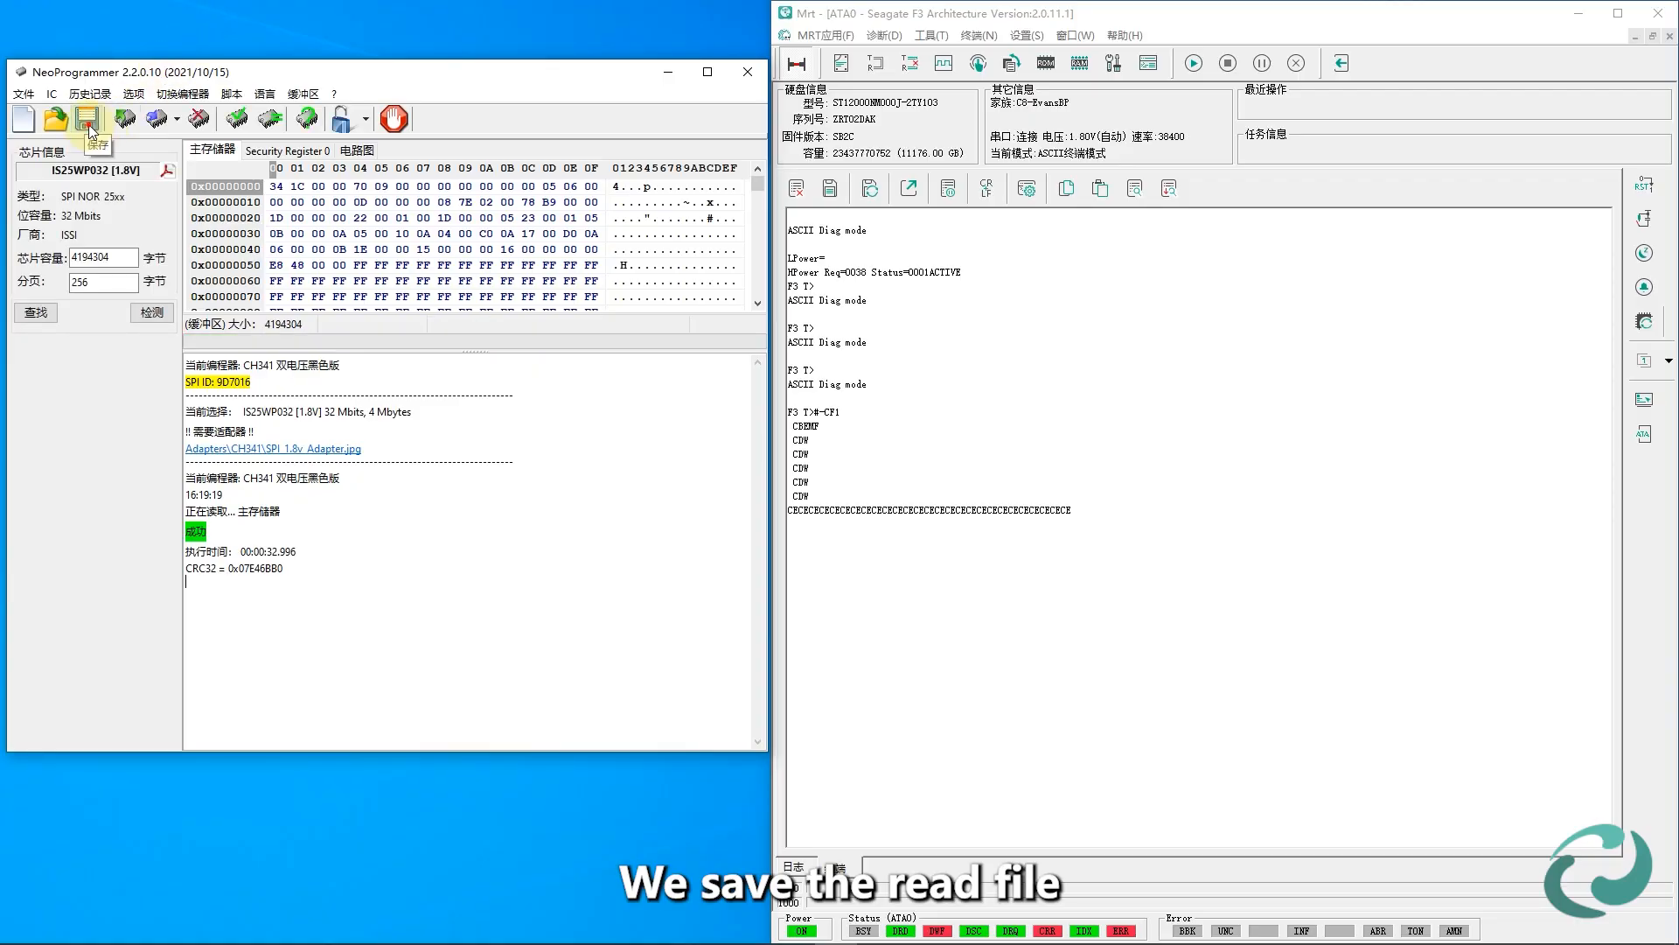
pyautogui.click(89, 119)
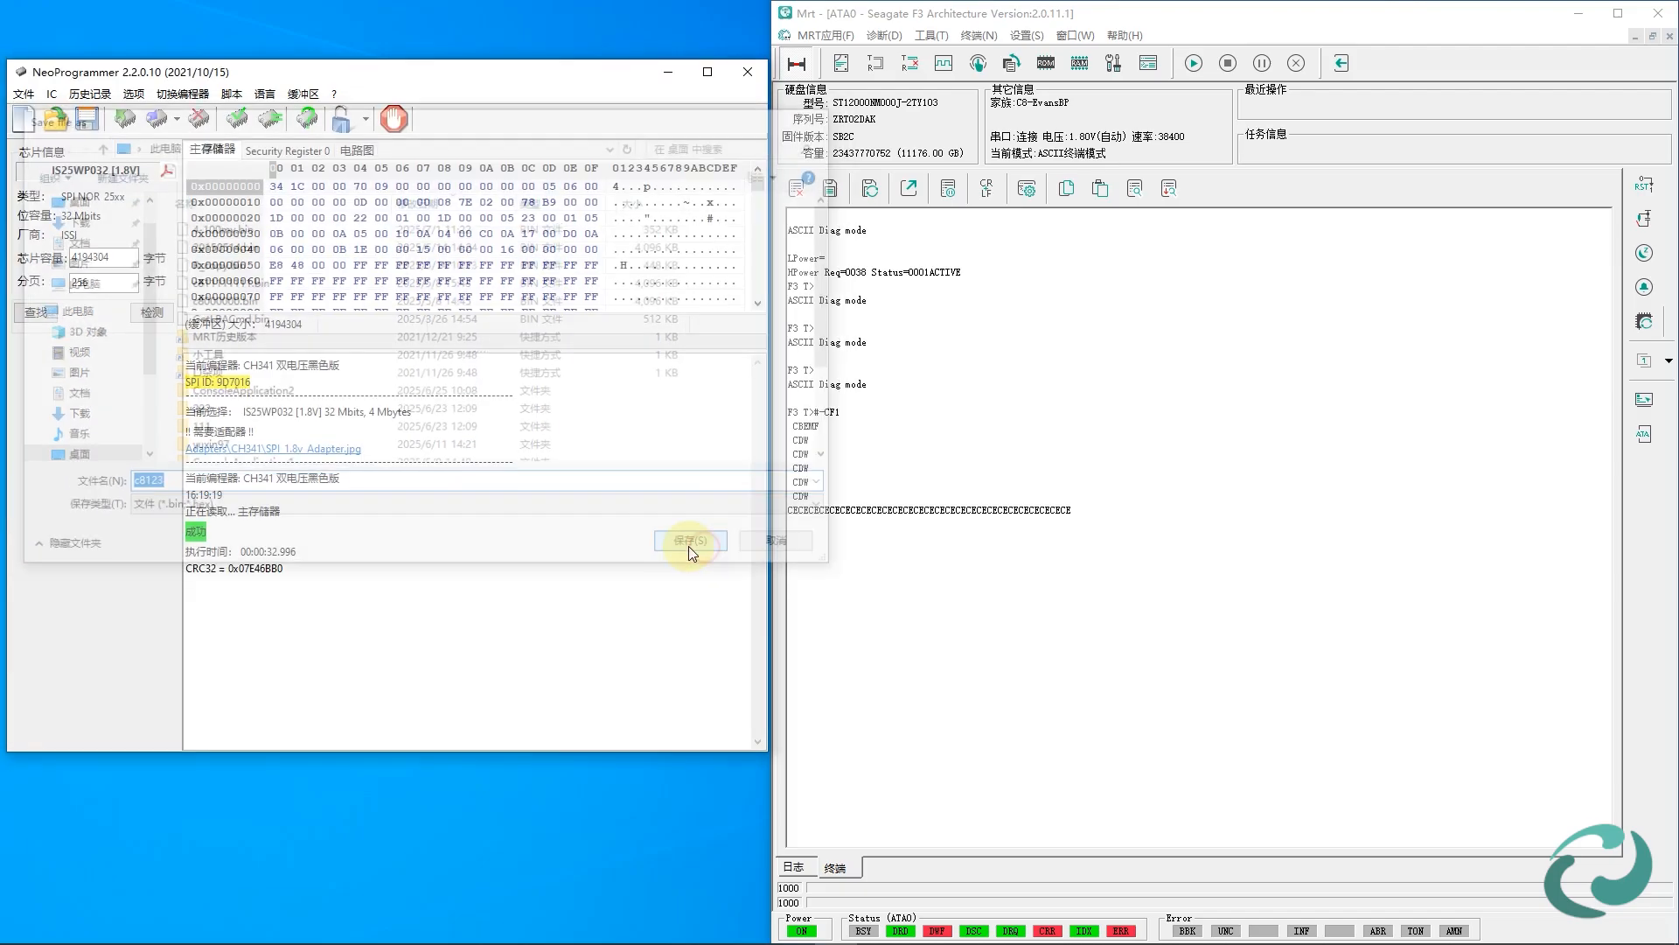
# Save the dump as c8123.bin and load it into MRT's ROM tool from the desktop.
pyautogui.click(1039, 61)
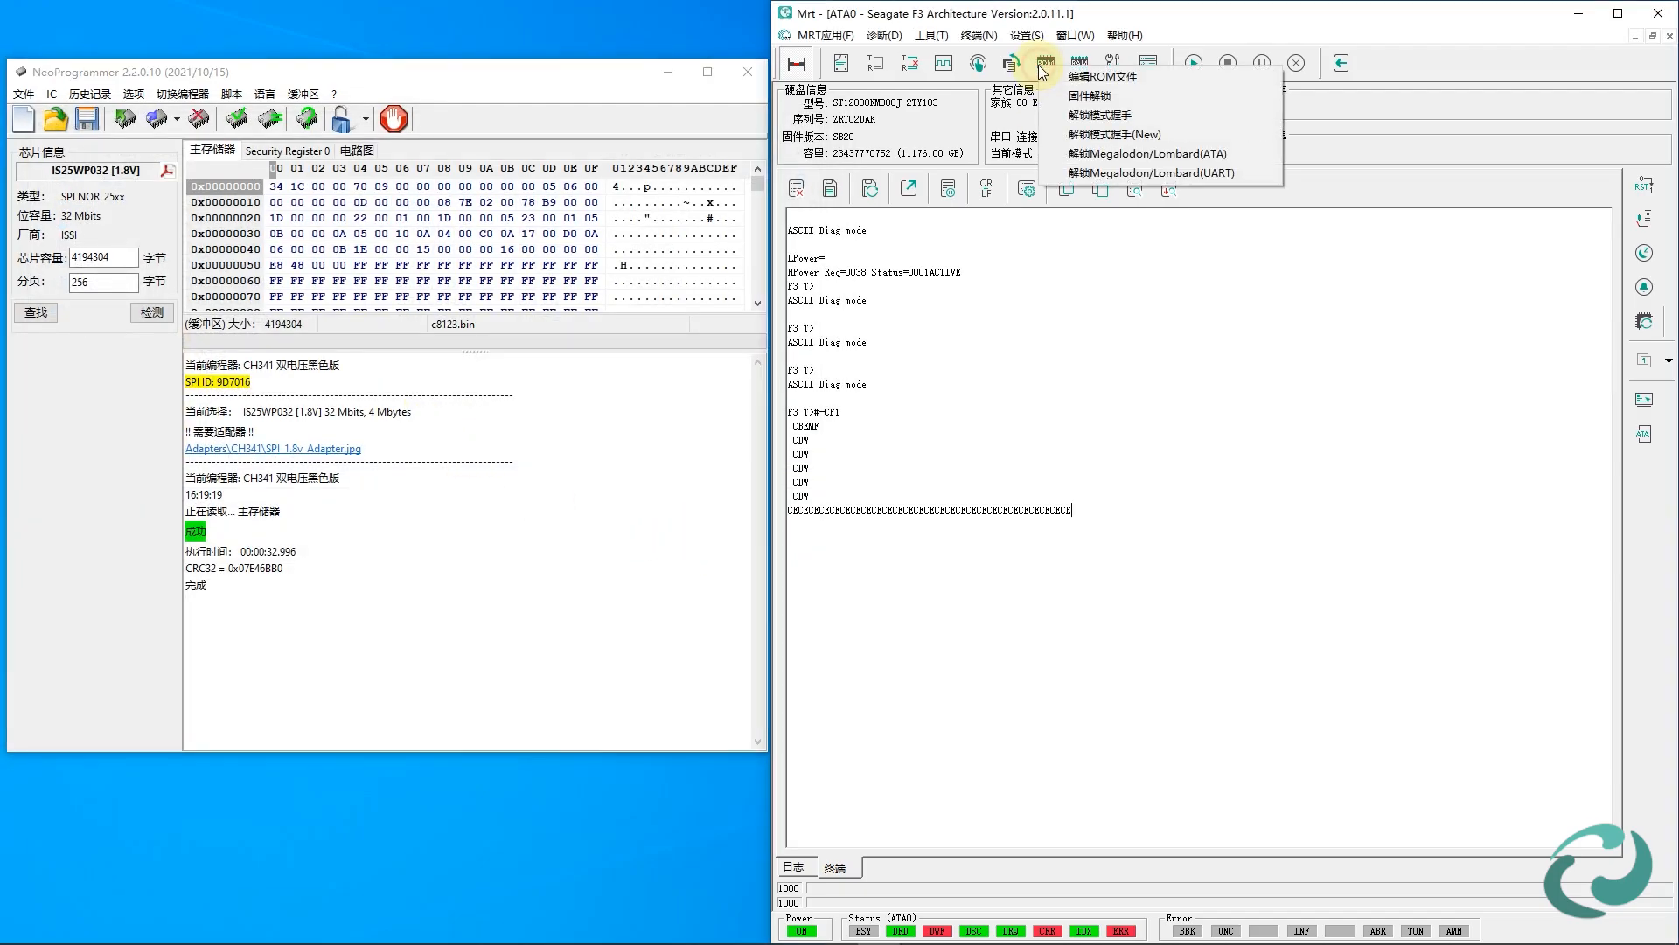
pyautogui.click(1095, 75)
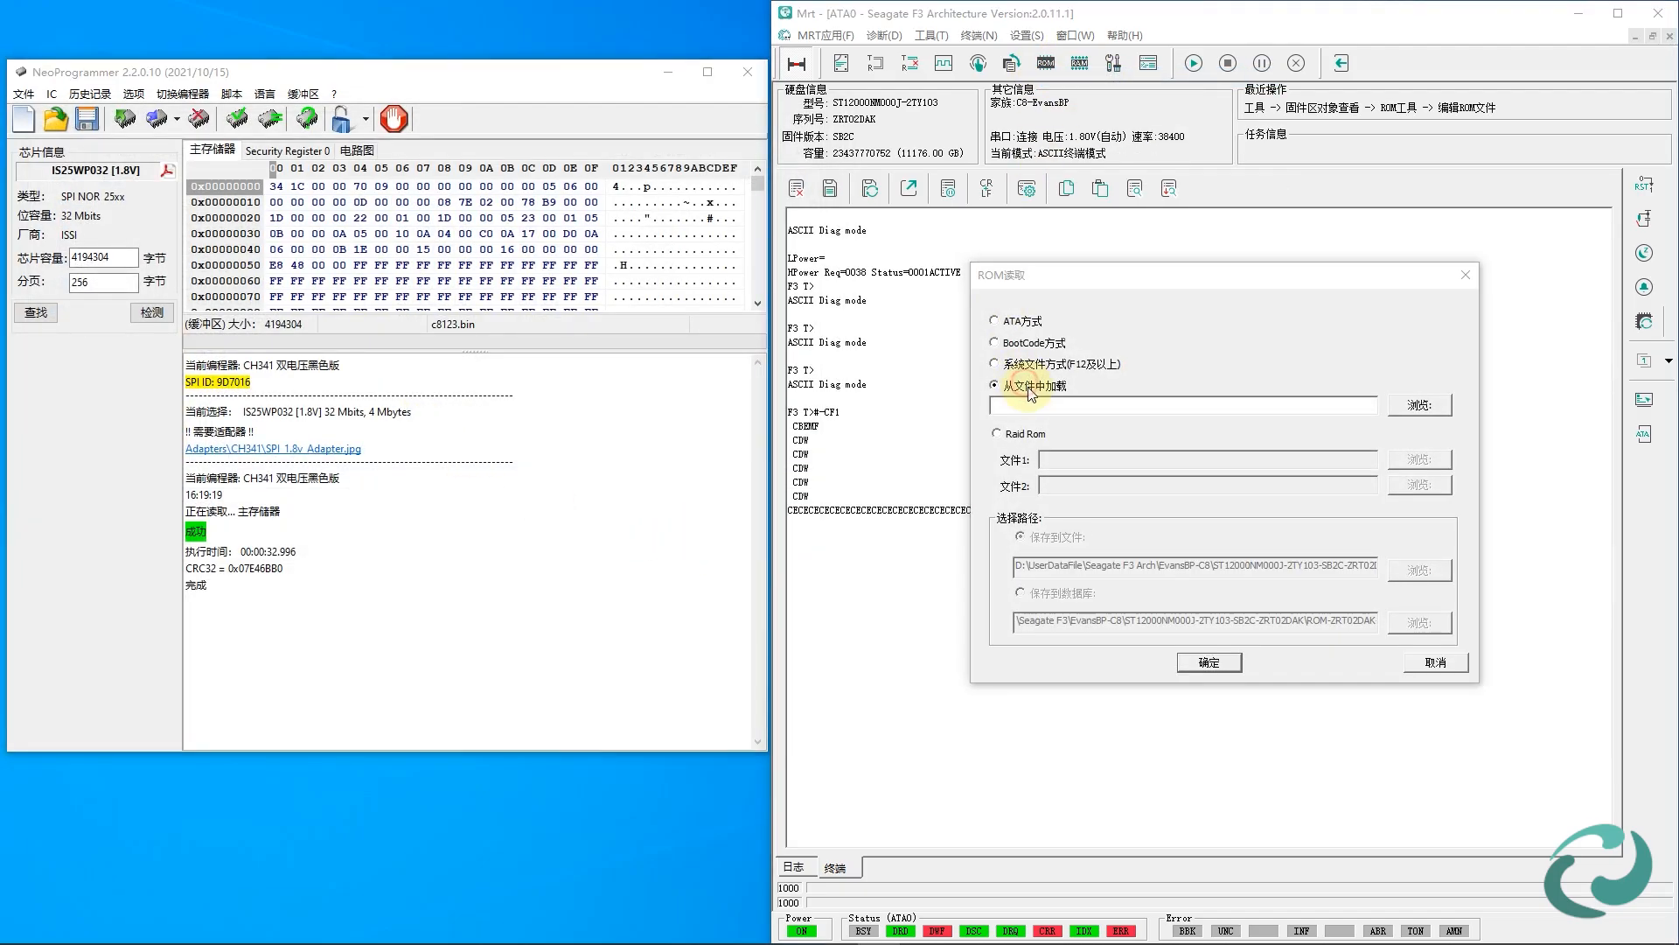
pyautogui.click(1418, 404)
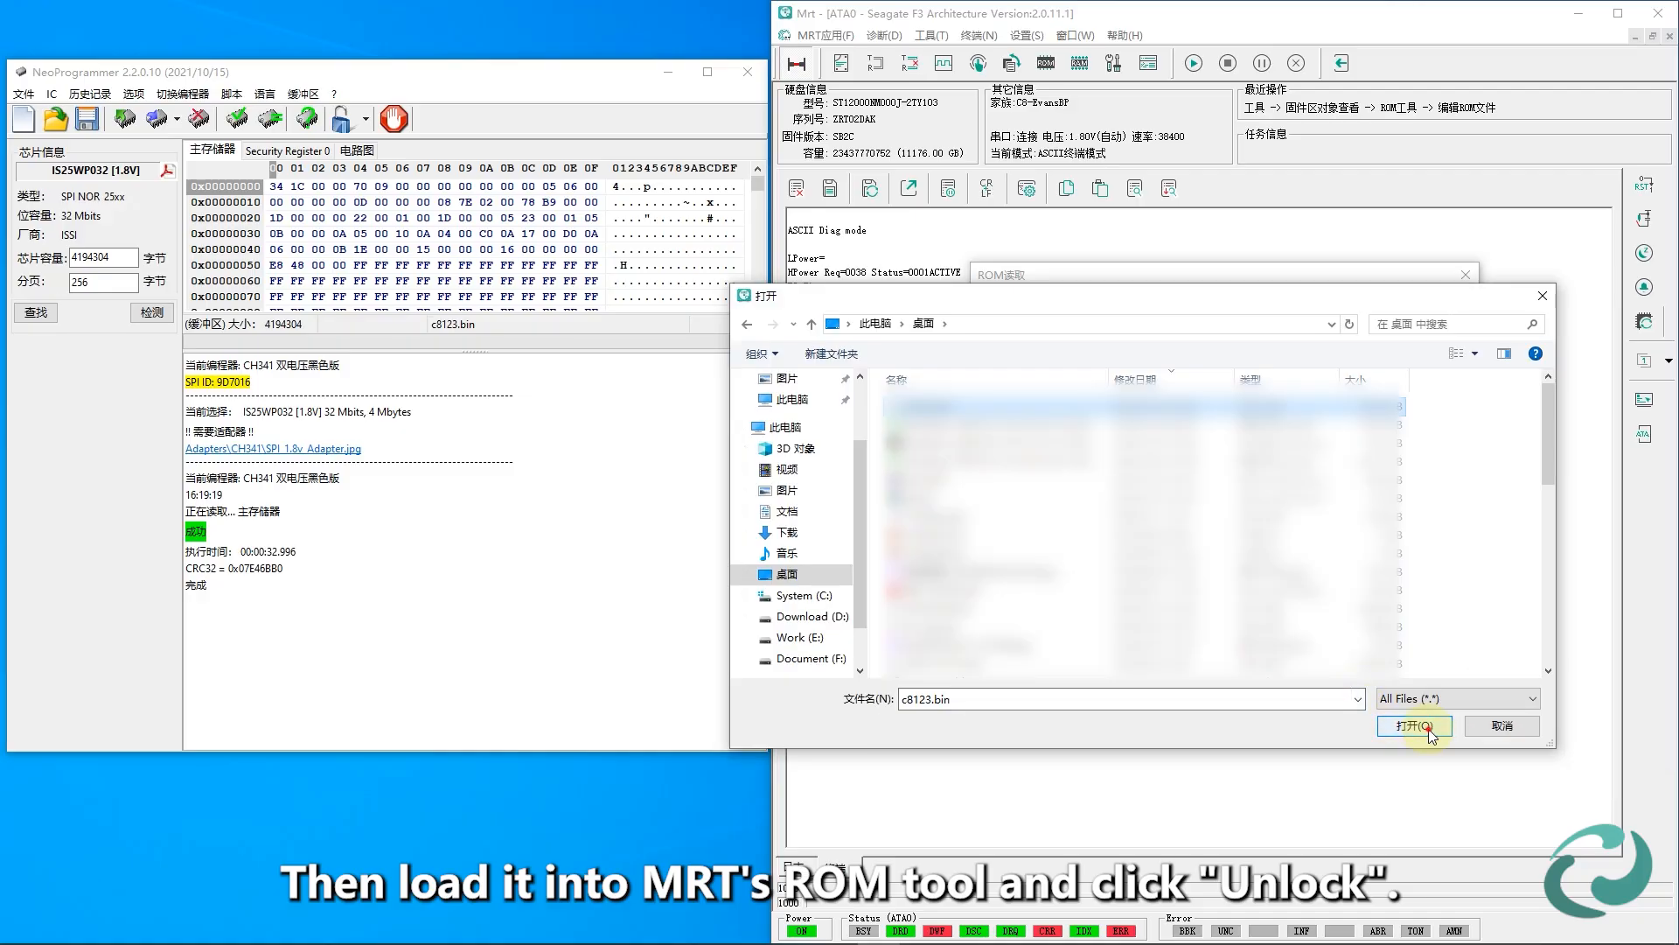
pyautogui.click(1412, 724)
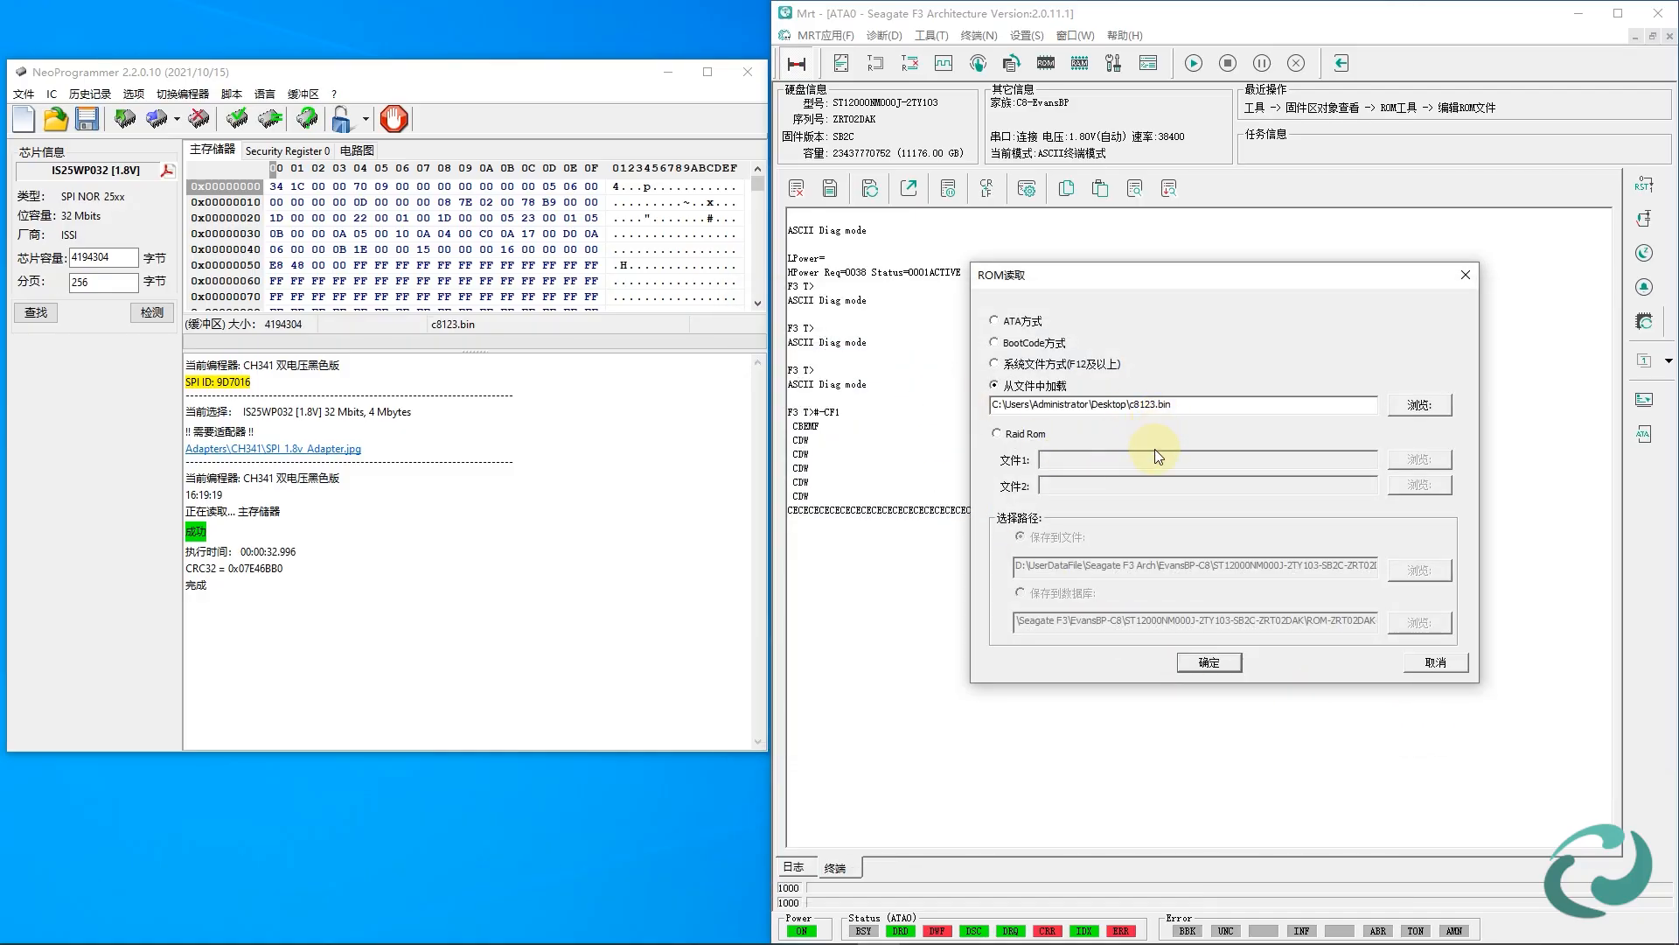
pyautogui.click(1209, 661)
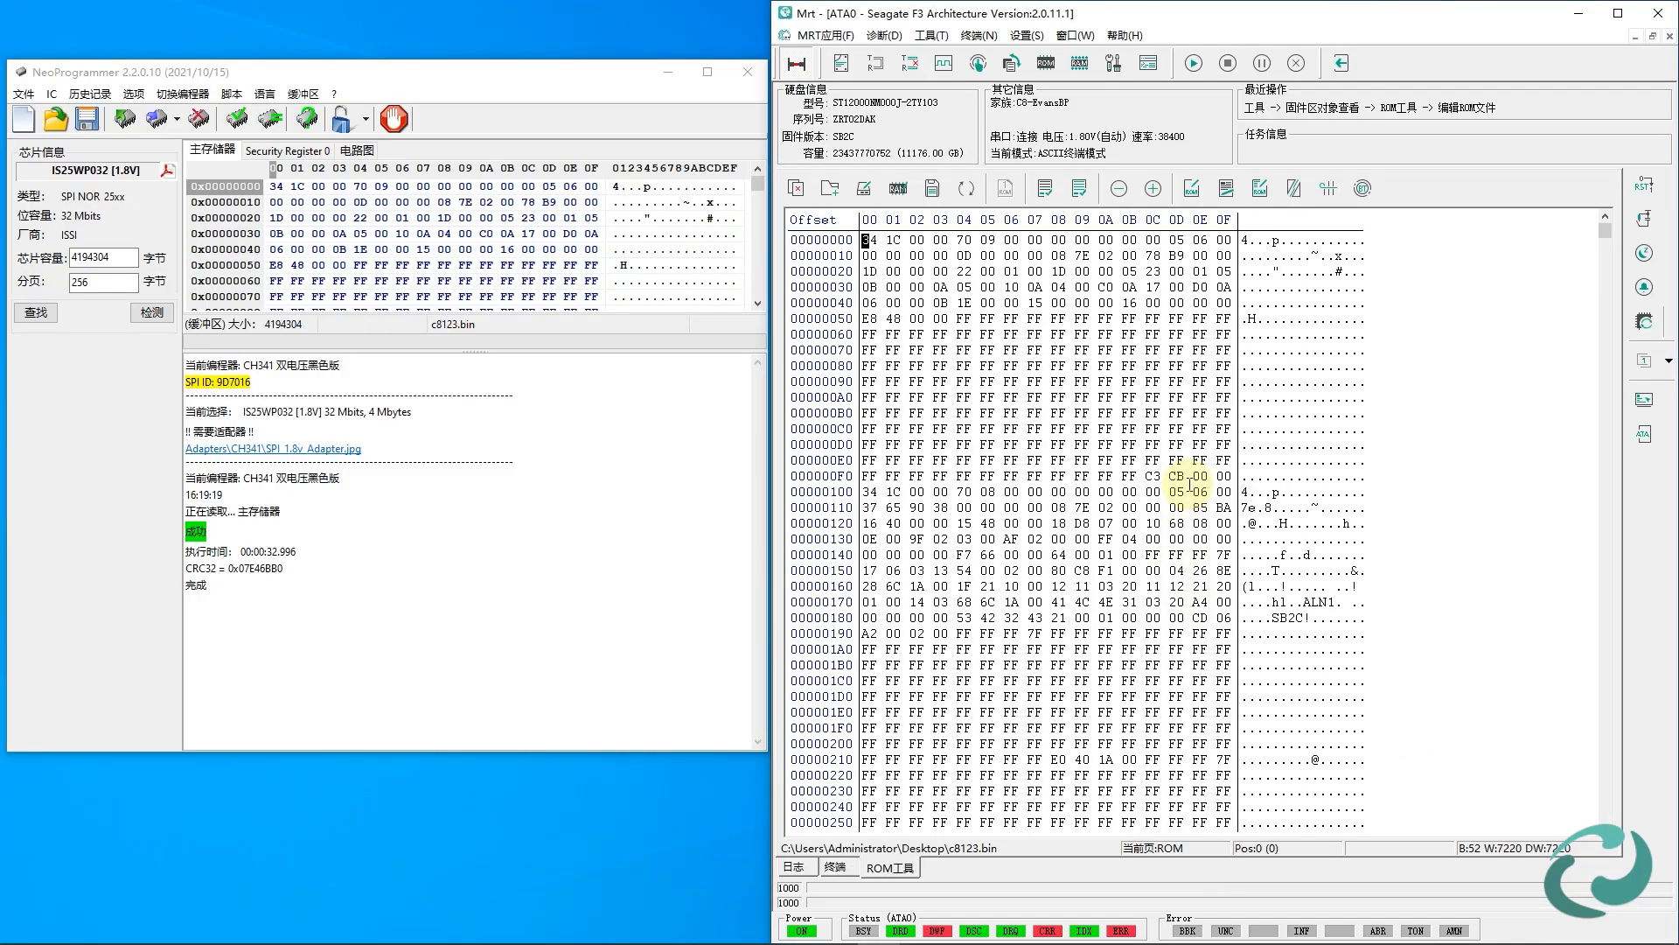
# Run Firmware Unlock on the loaded ROM, with the log reporting unlock success.
pyautogui.click(1329, 187)
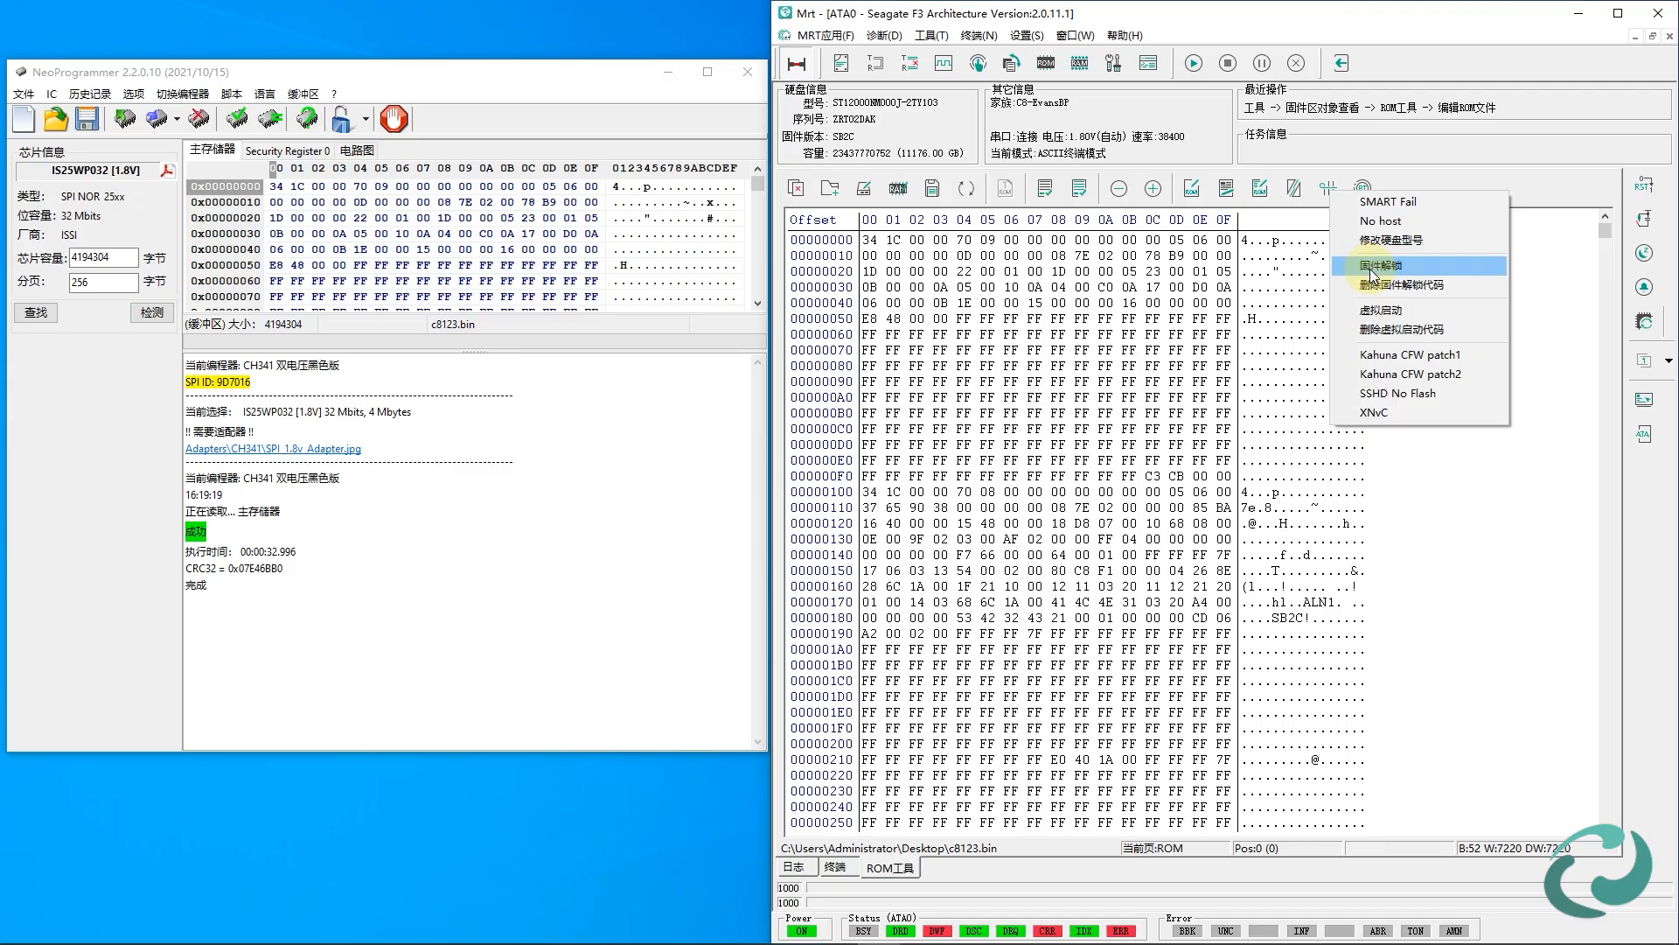
pyautogui.click(1387, 266)
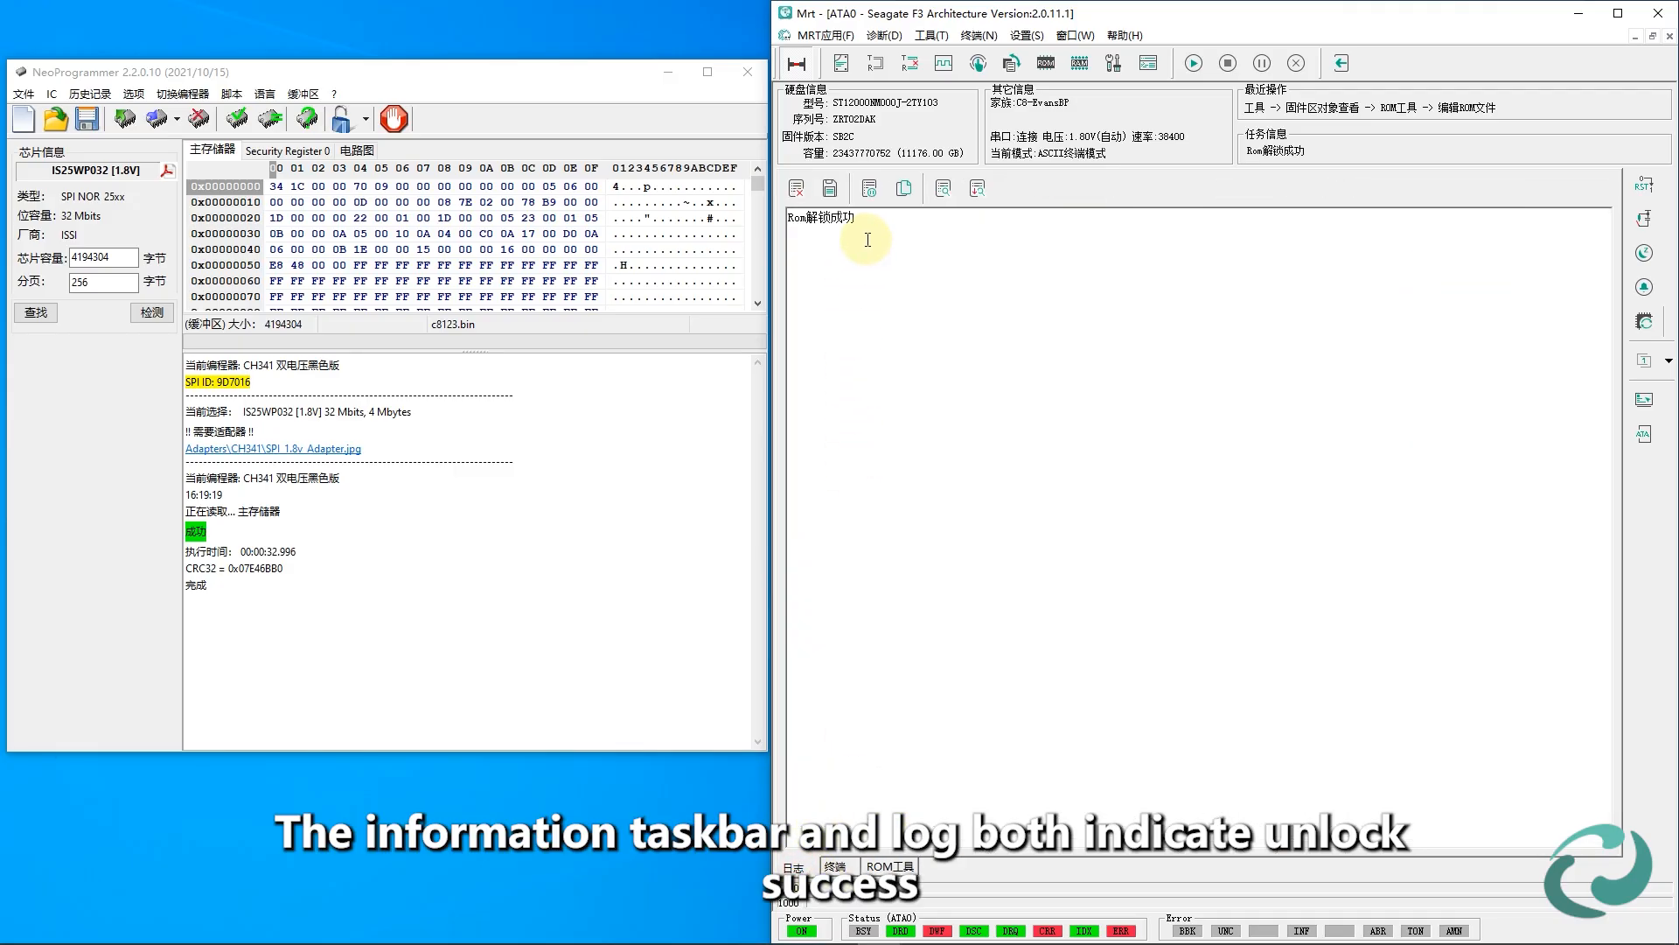
pyautogui.doubleClick(821, 217)
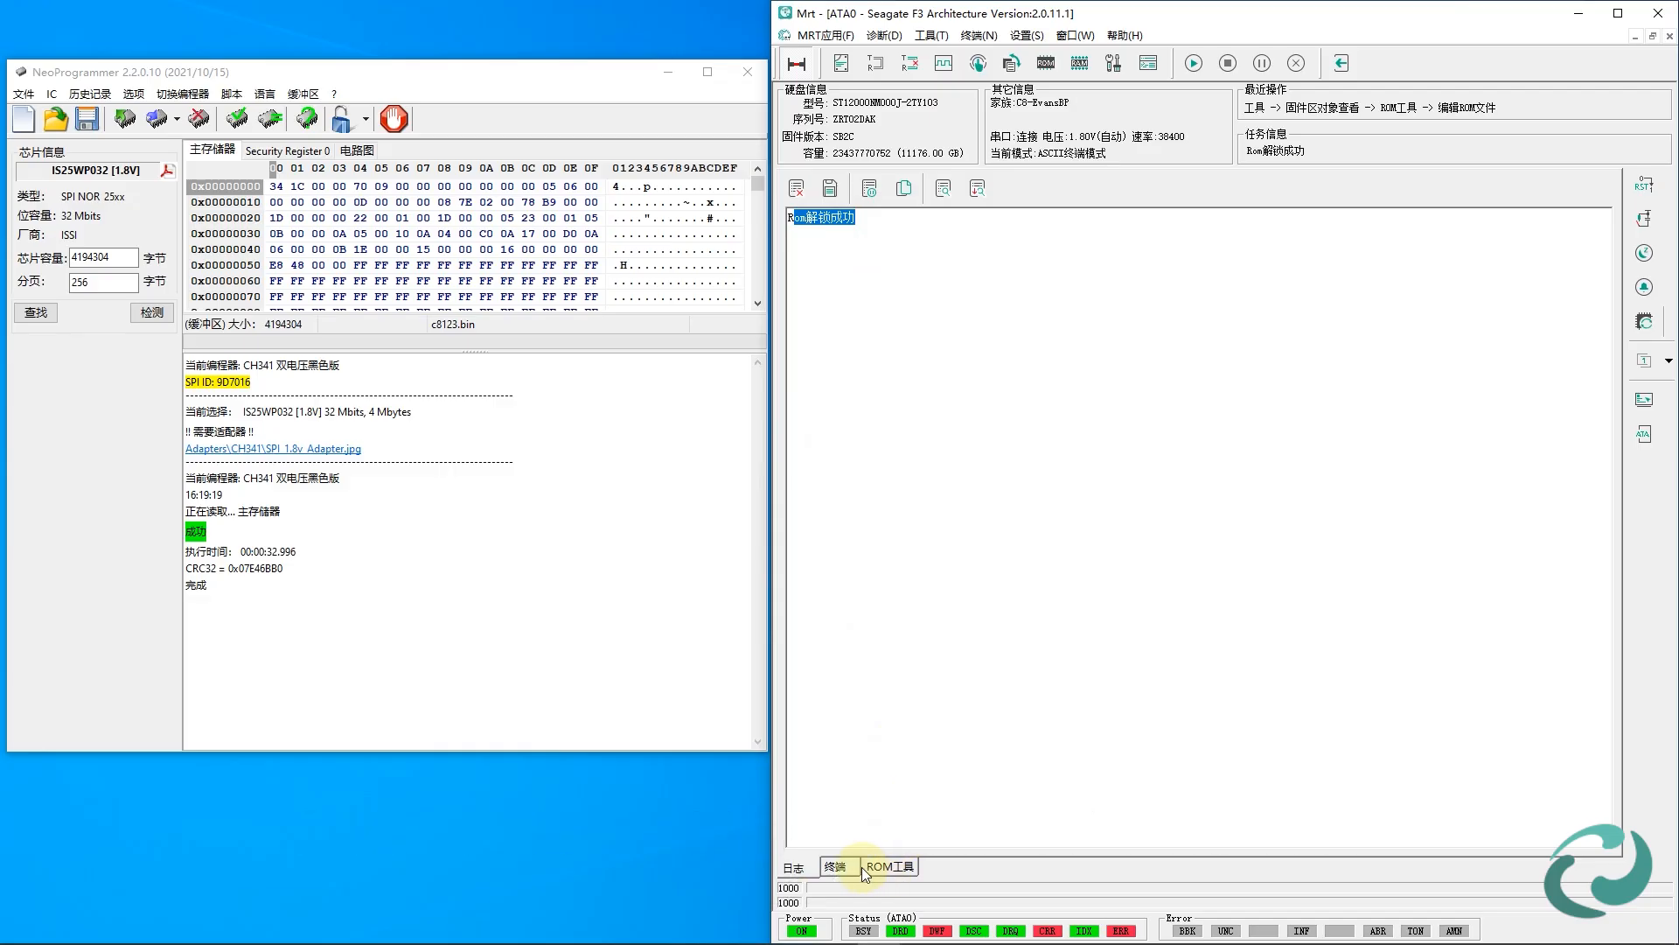
# Save the unlocked ROM as c8123_unlock.bin and load it into NeoProgrammer's buffer.
pyautogui.click(927, 187)
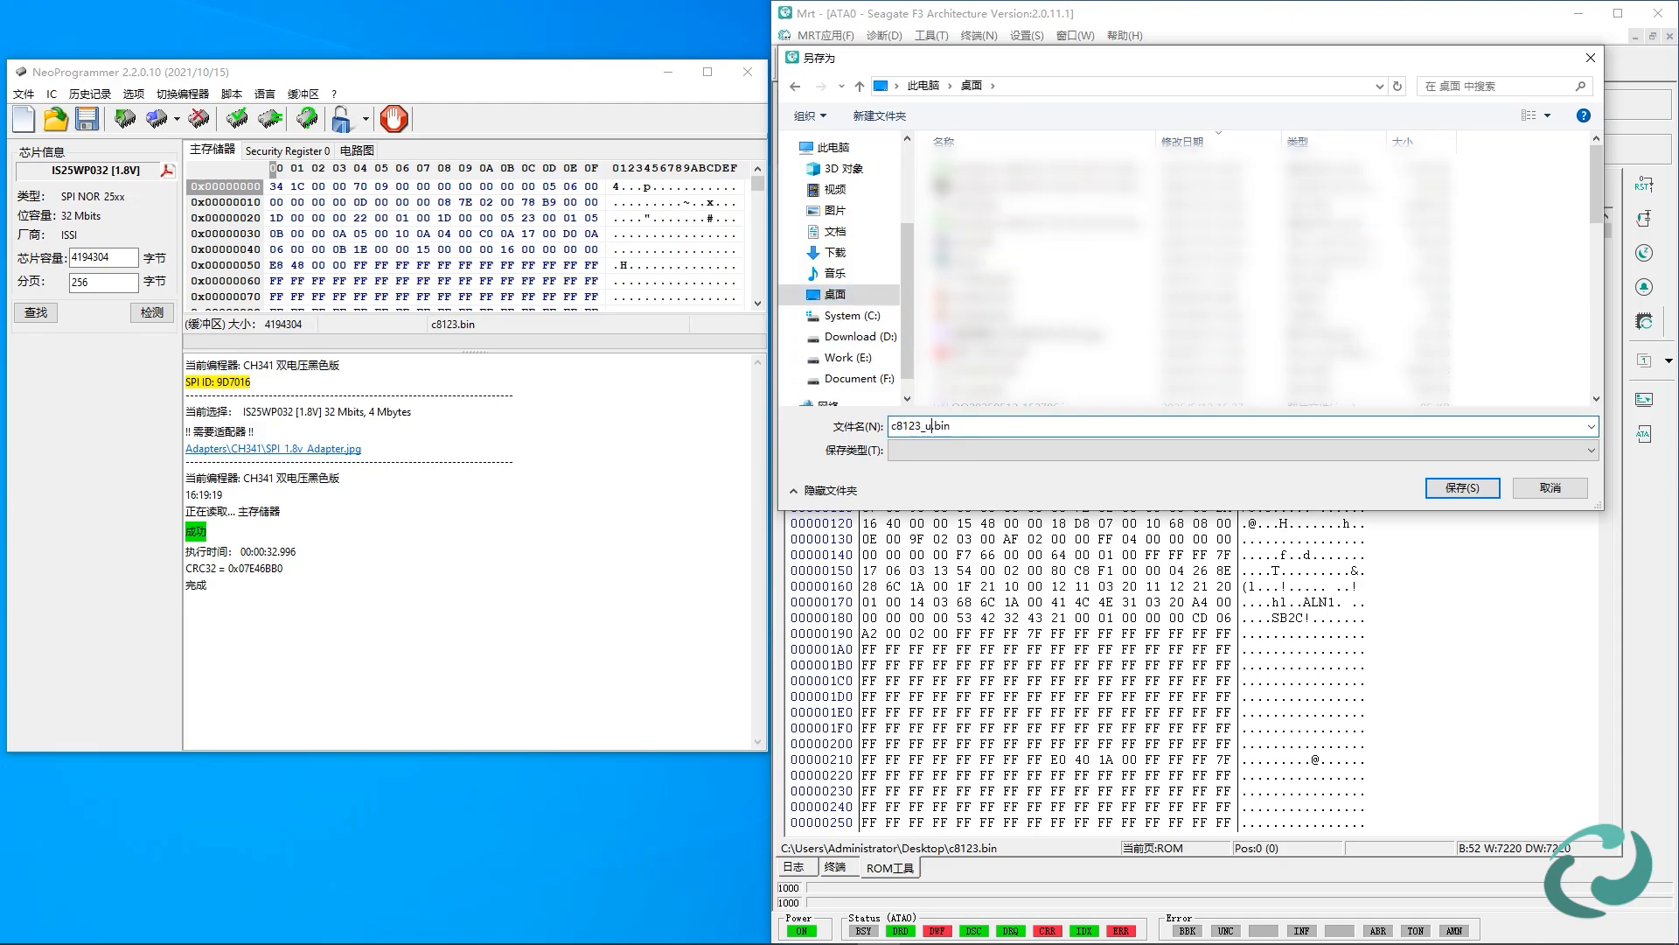
pyautogui.write('nlock')
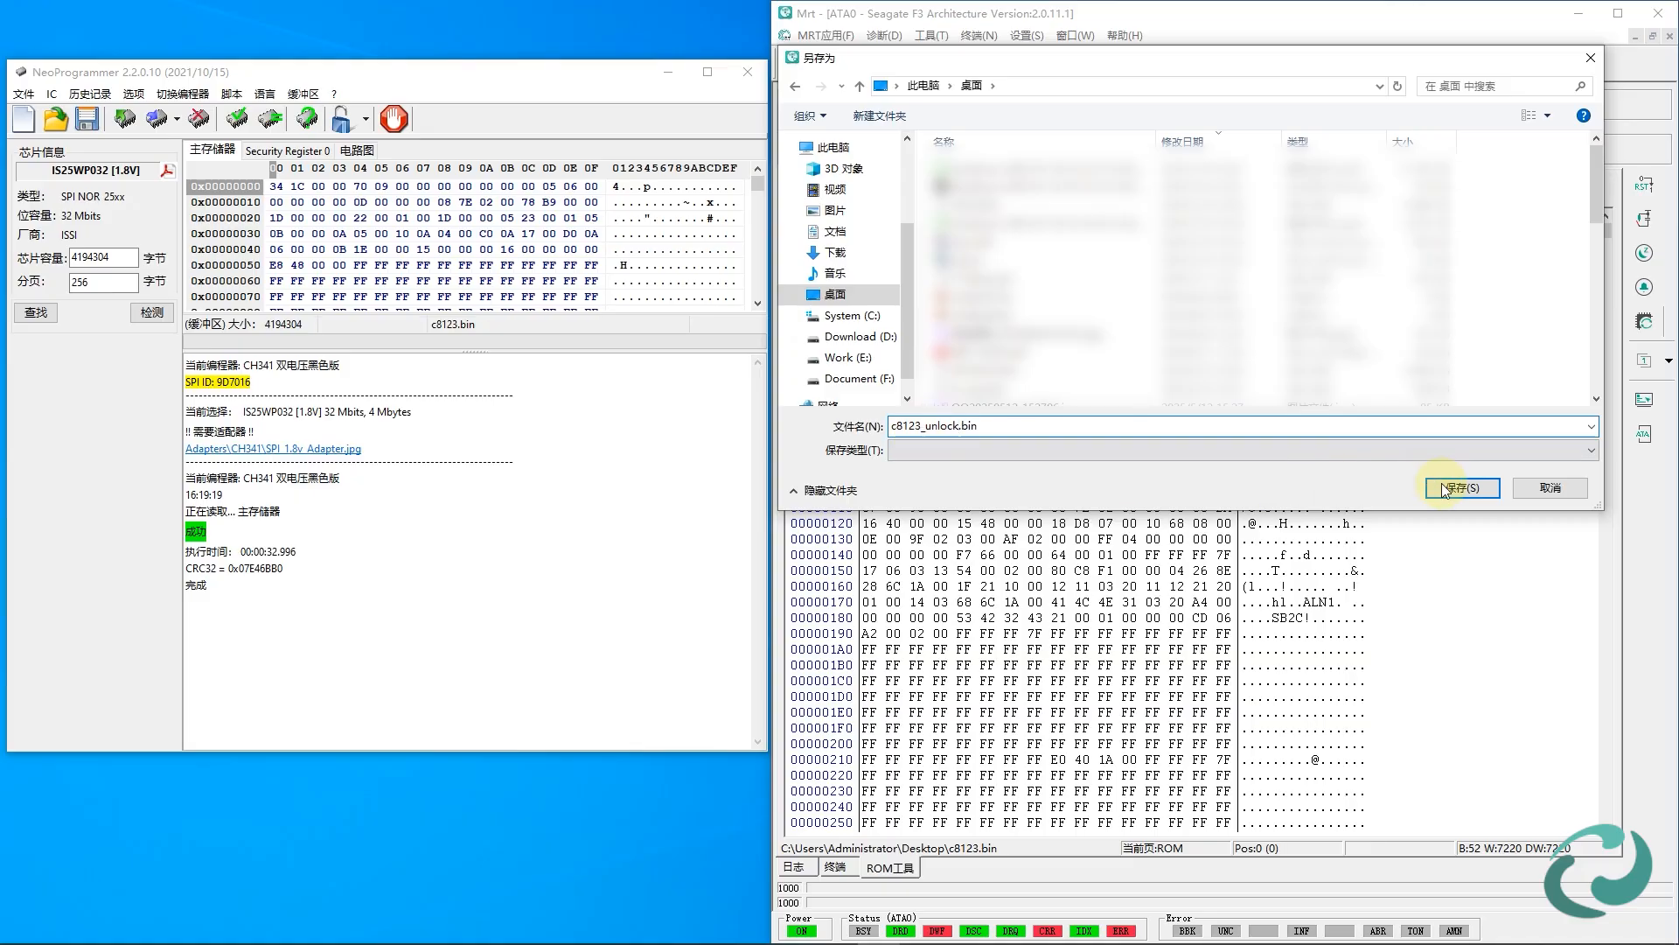
pyautogui.click(1459, 488)
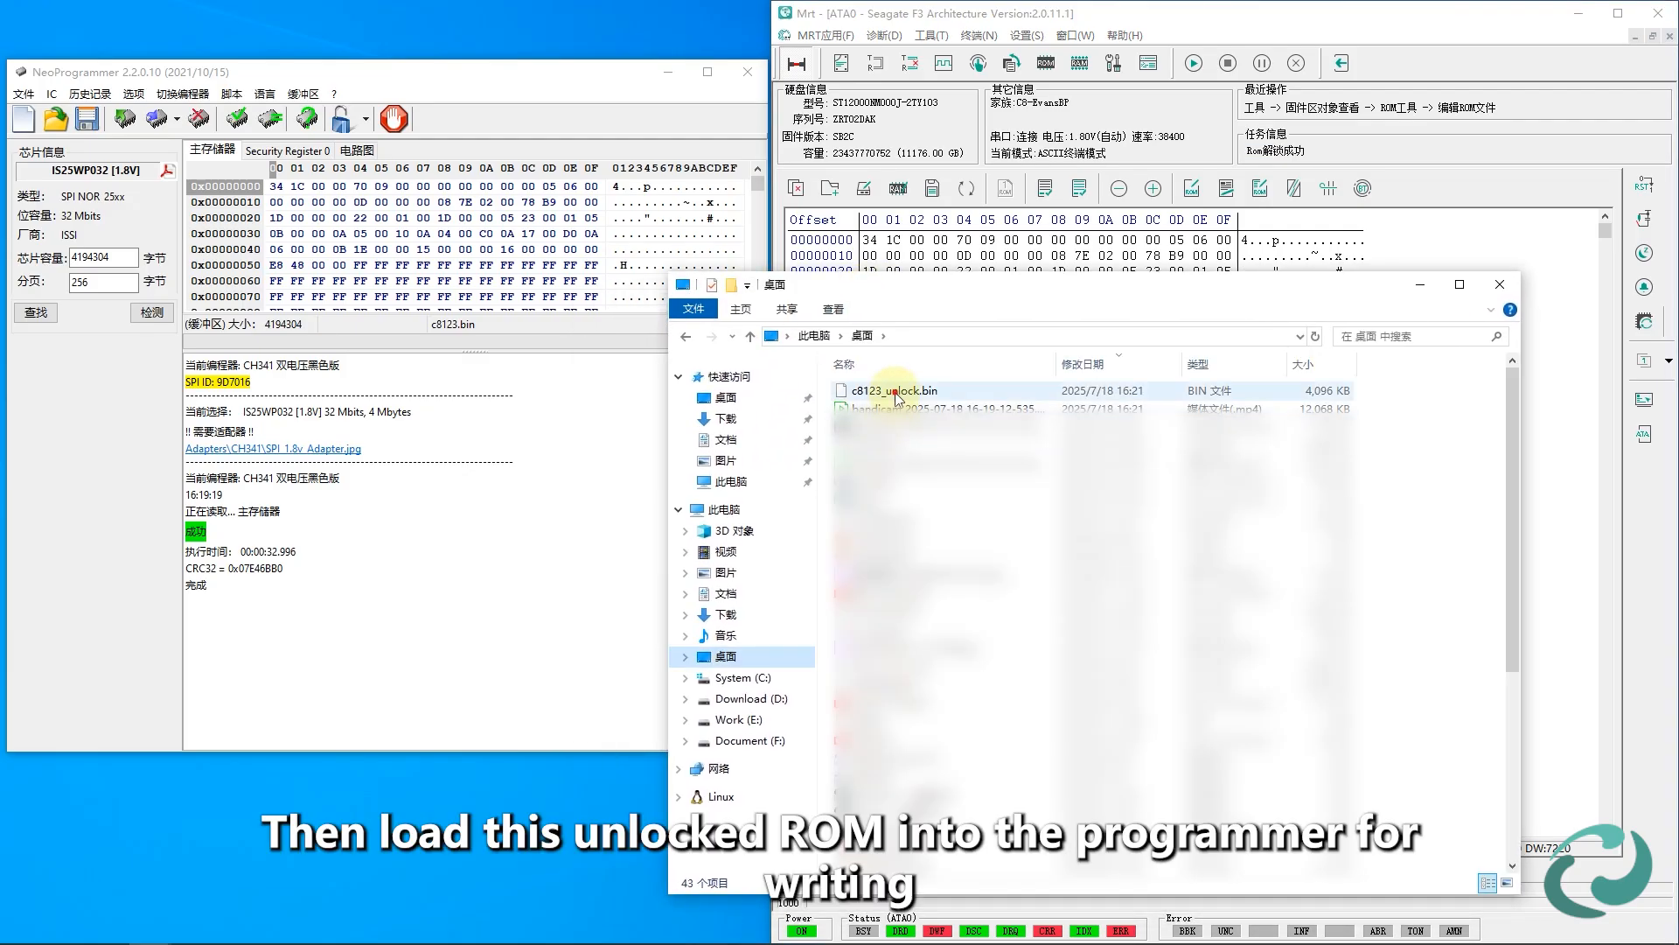
pyautogui.click(894, 390)
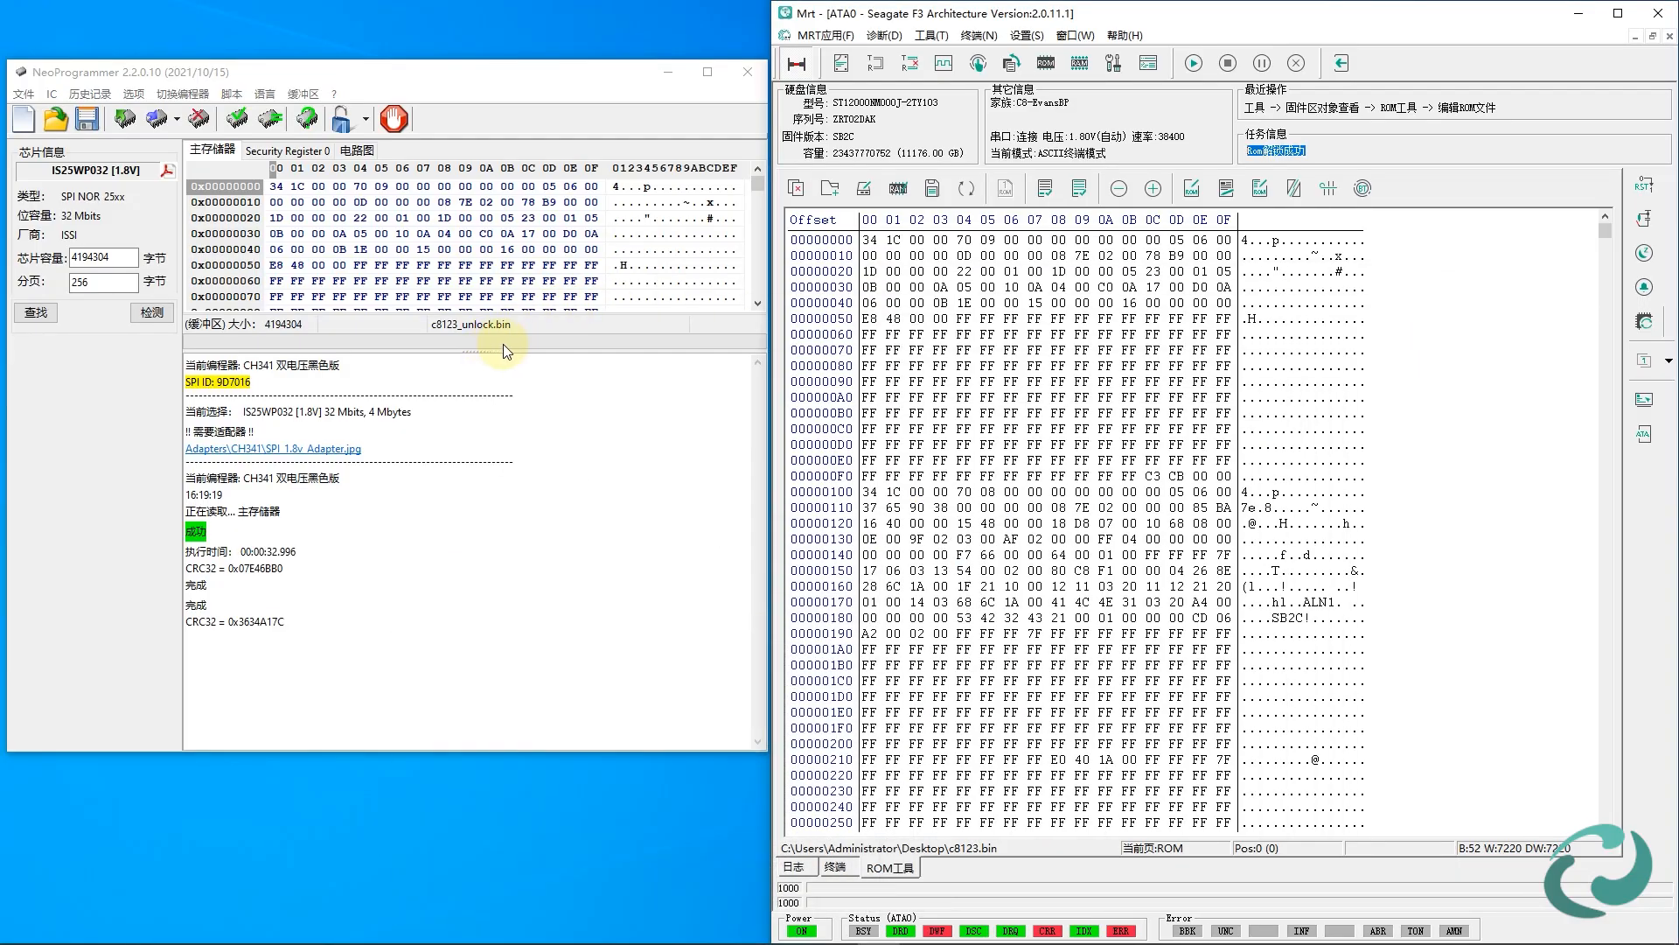
pyautogui.moveTo(155, 117)
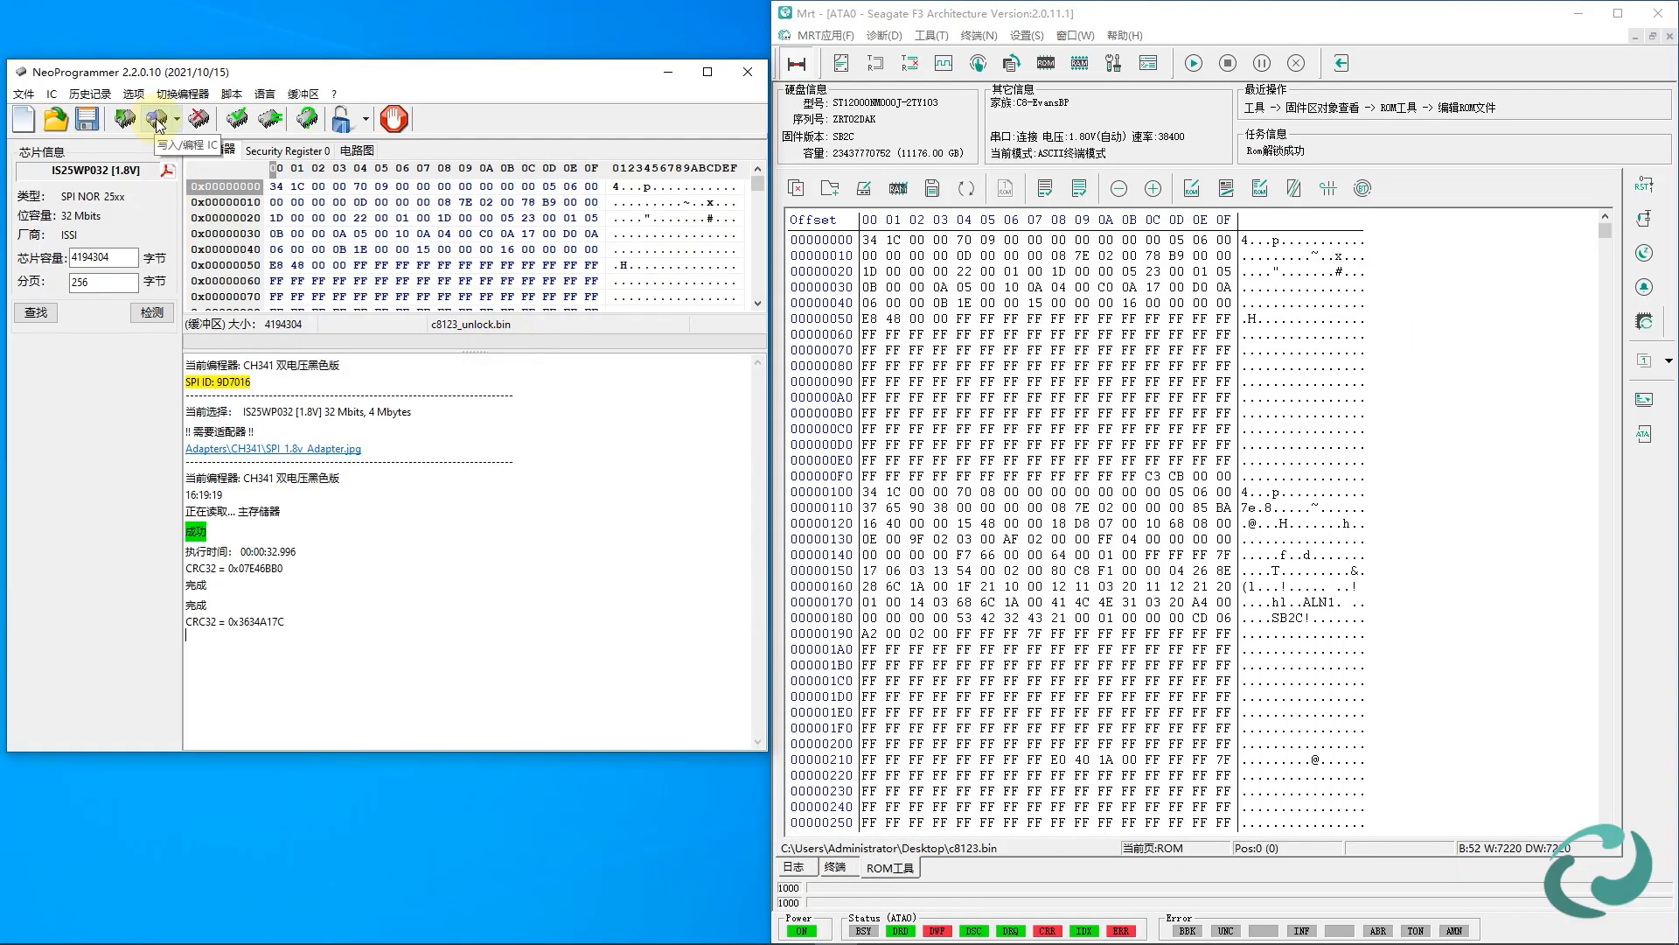
# Write c8123_unlock.bin to the chip with erase confirmed, then power the drive on to see the LockKey prompt.
pyautogui.click(153, 119)
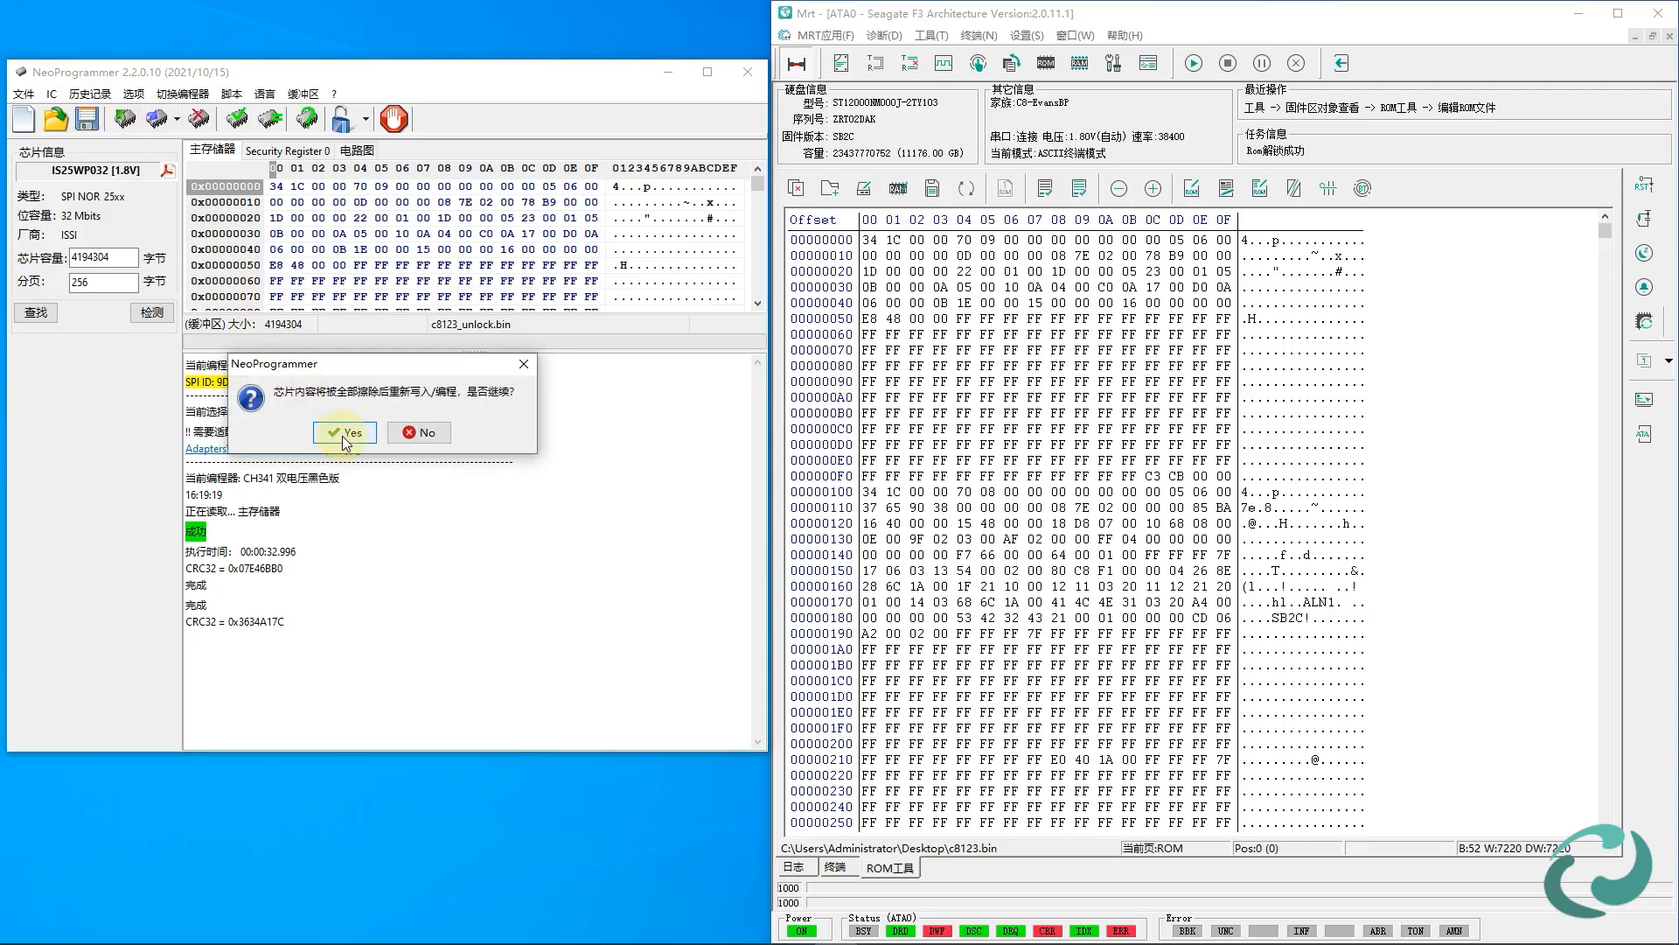
pyautogui.click(342, 433)
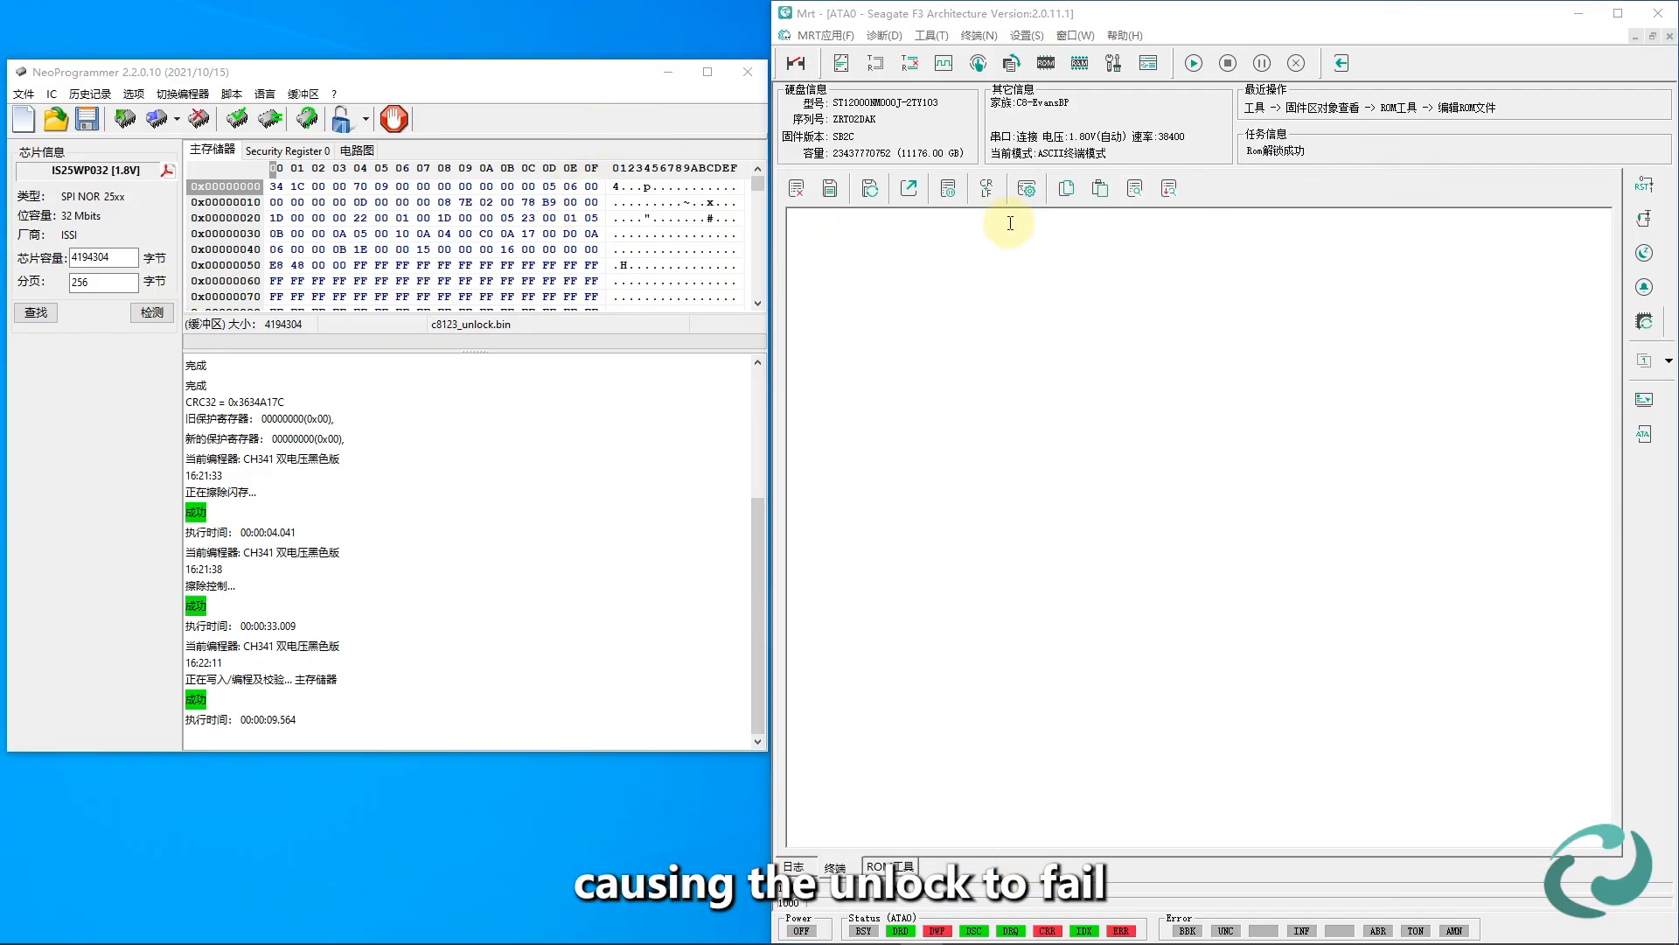
pyautogui.click(798, 63)
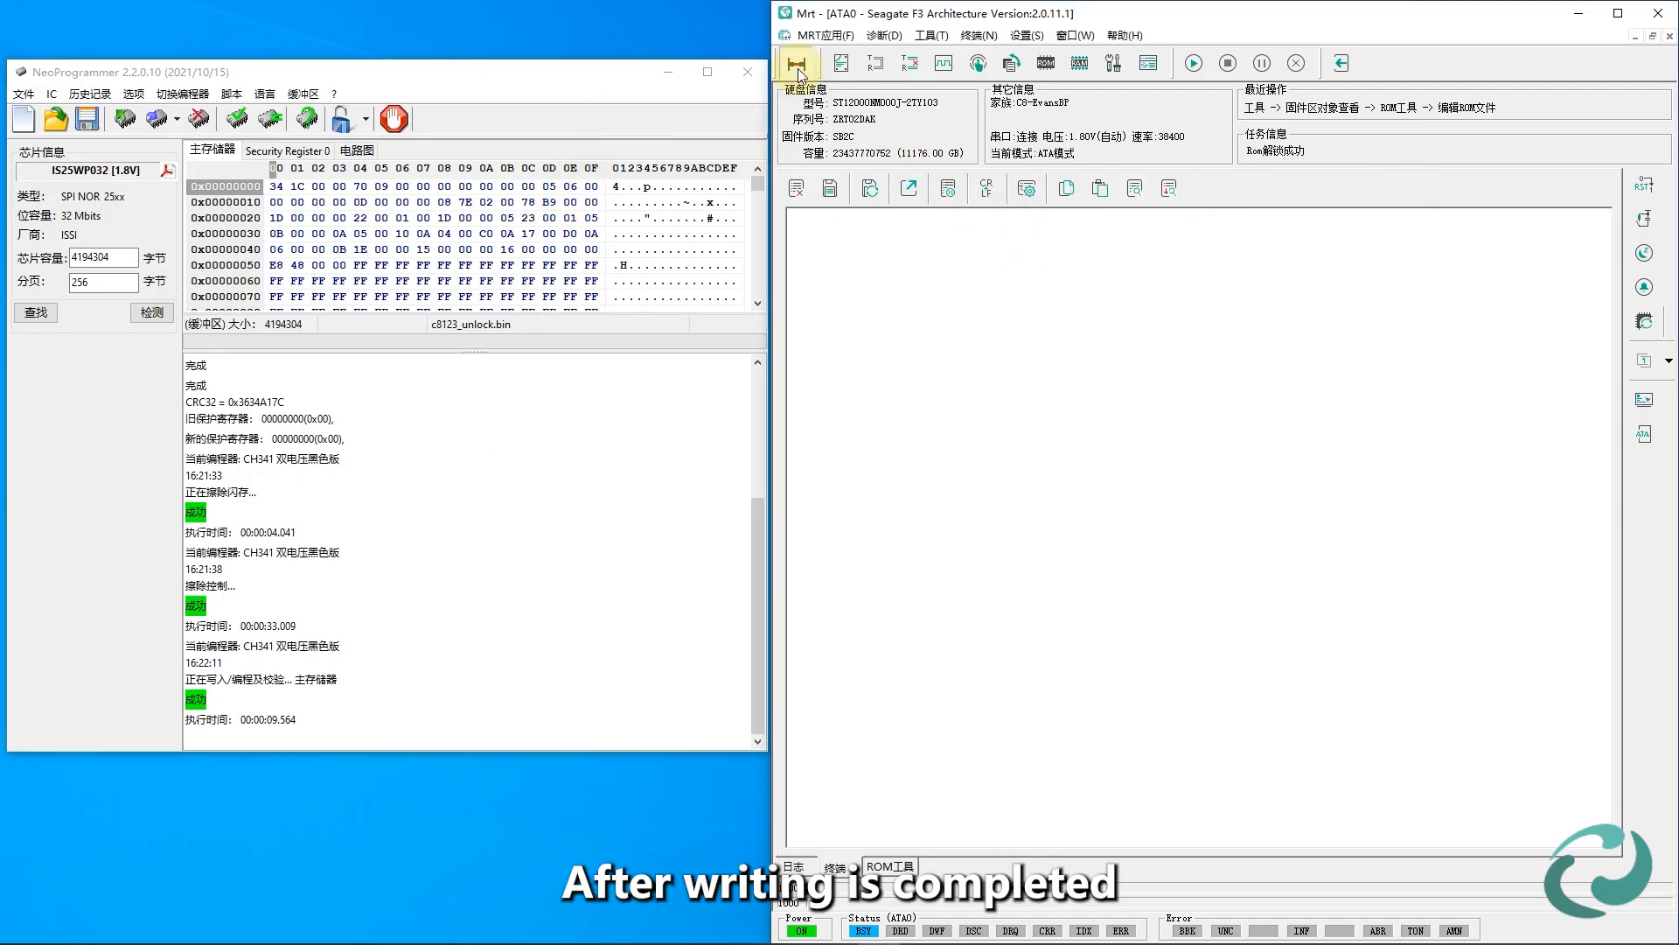
pyautogui.click(798, 63)
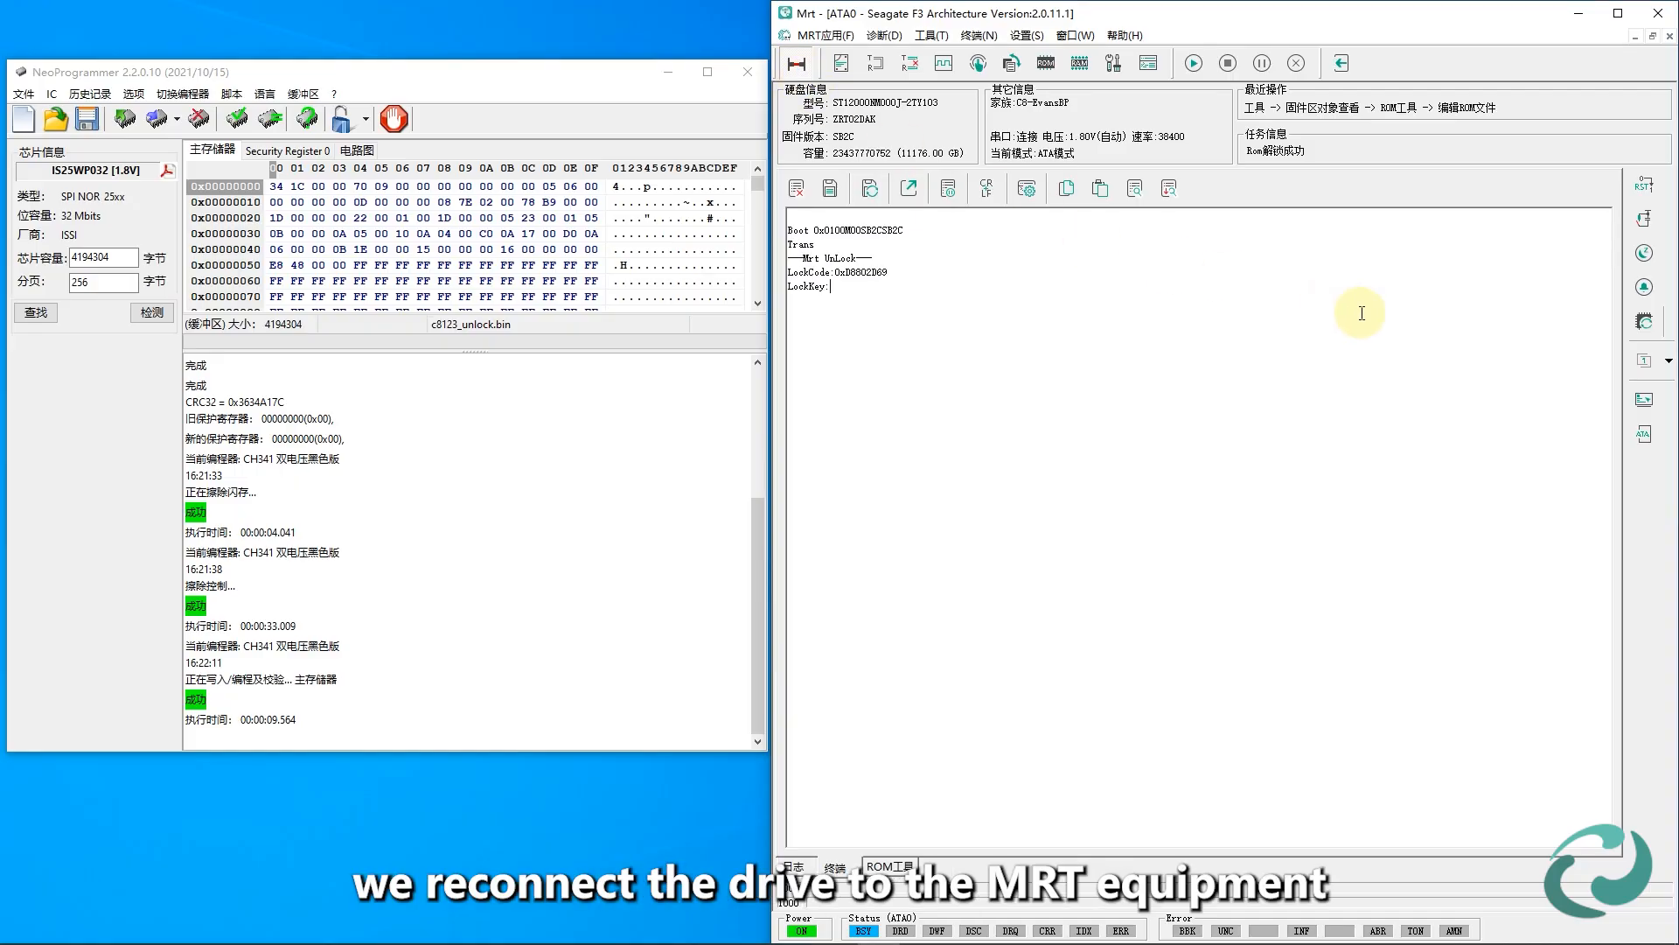